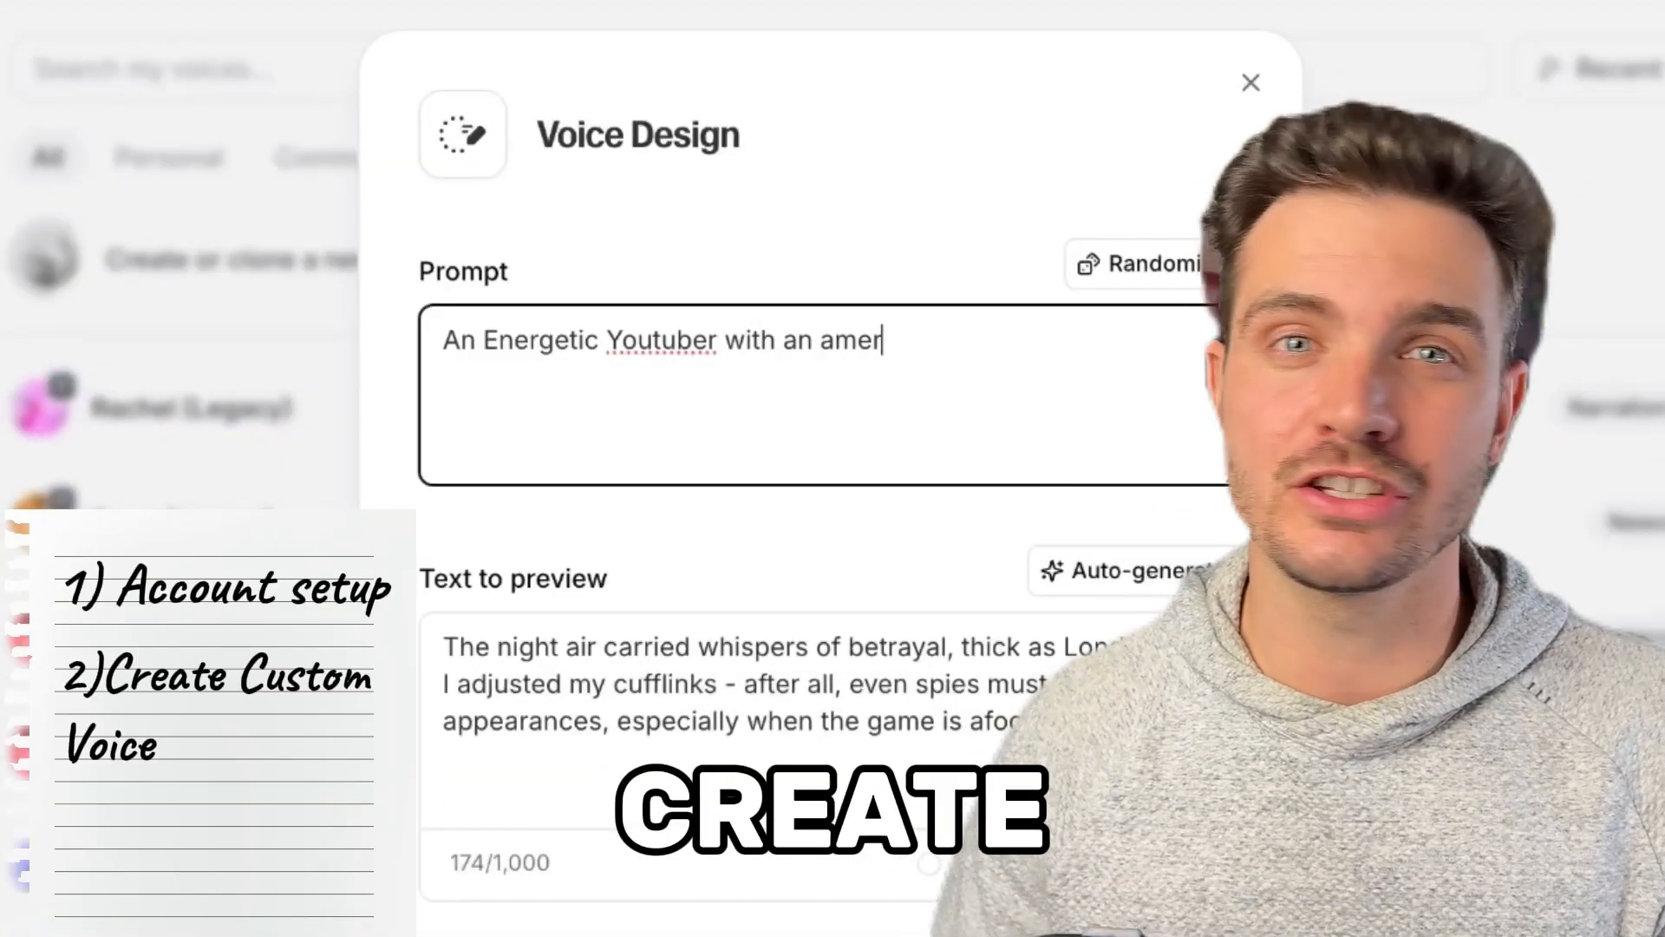
# Follow the bit.ly free-account link in the note and view the ElevenLabs pricing plans
pyautogui.write('ican e')
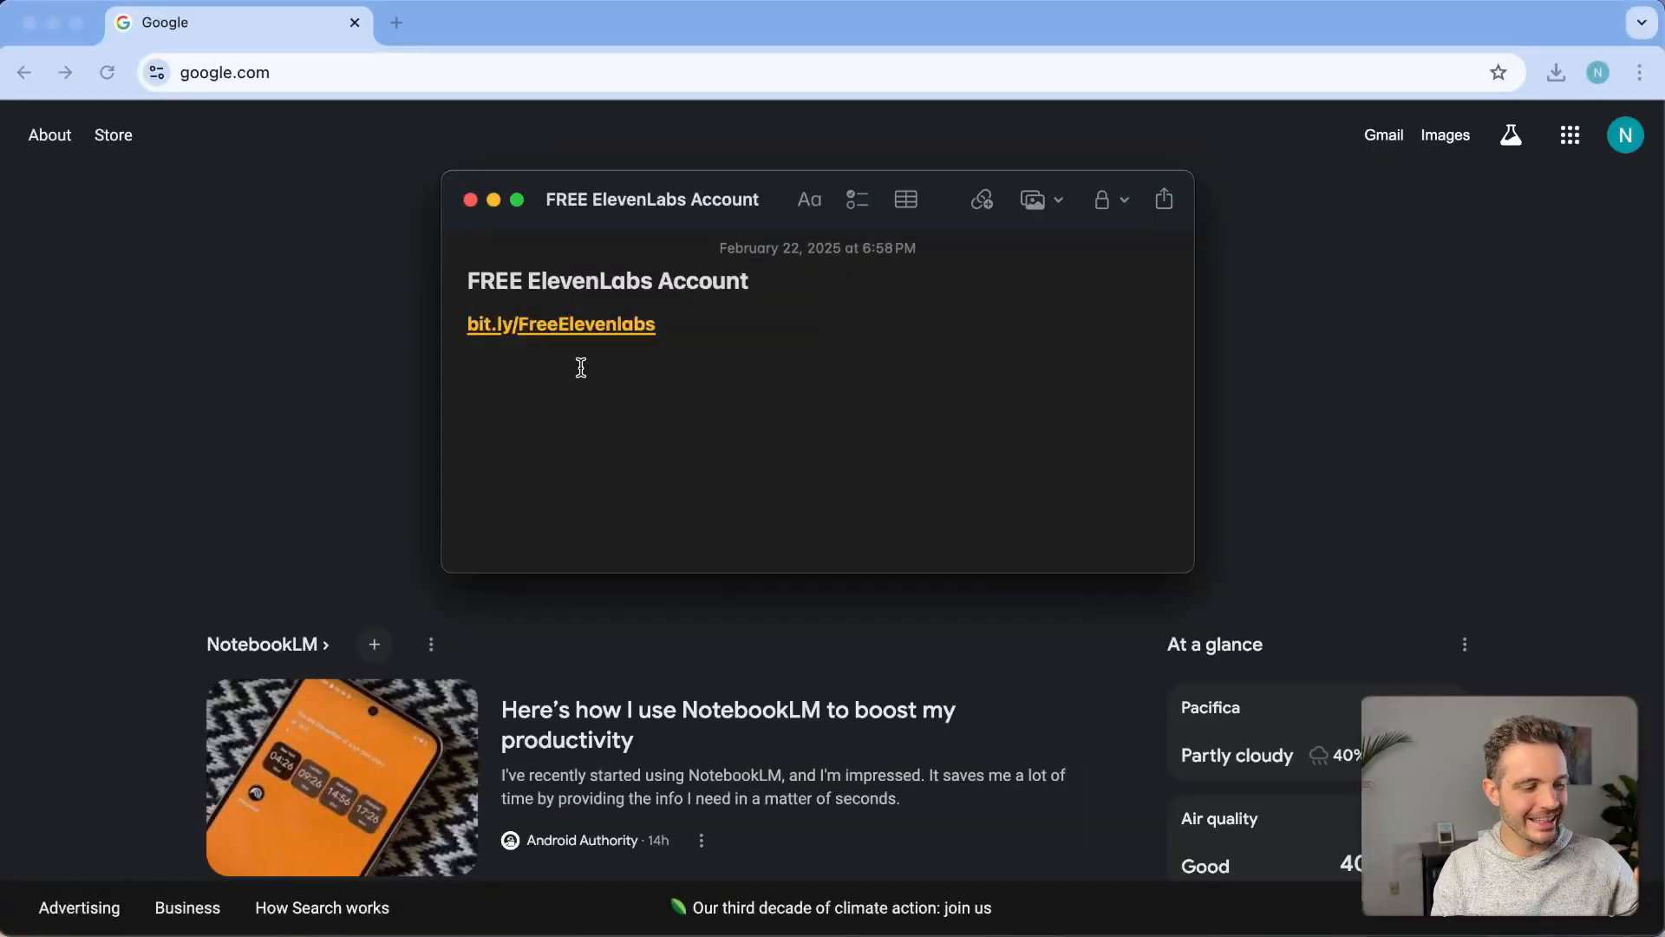
pyautogui.click(560, 325)
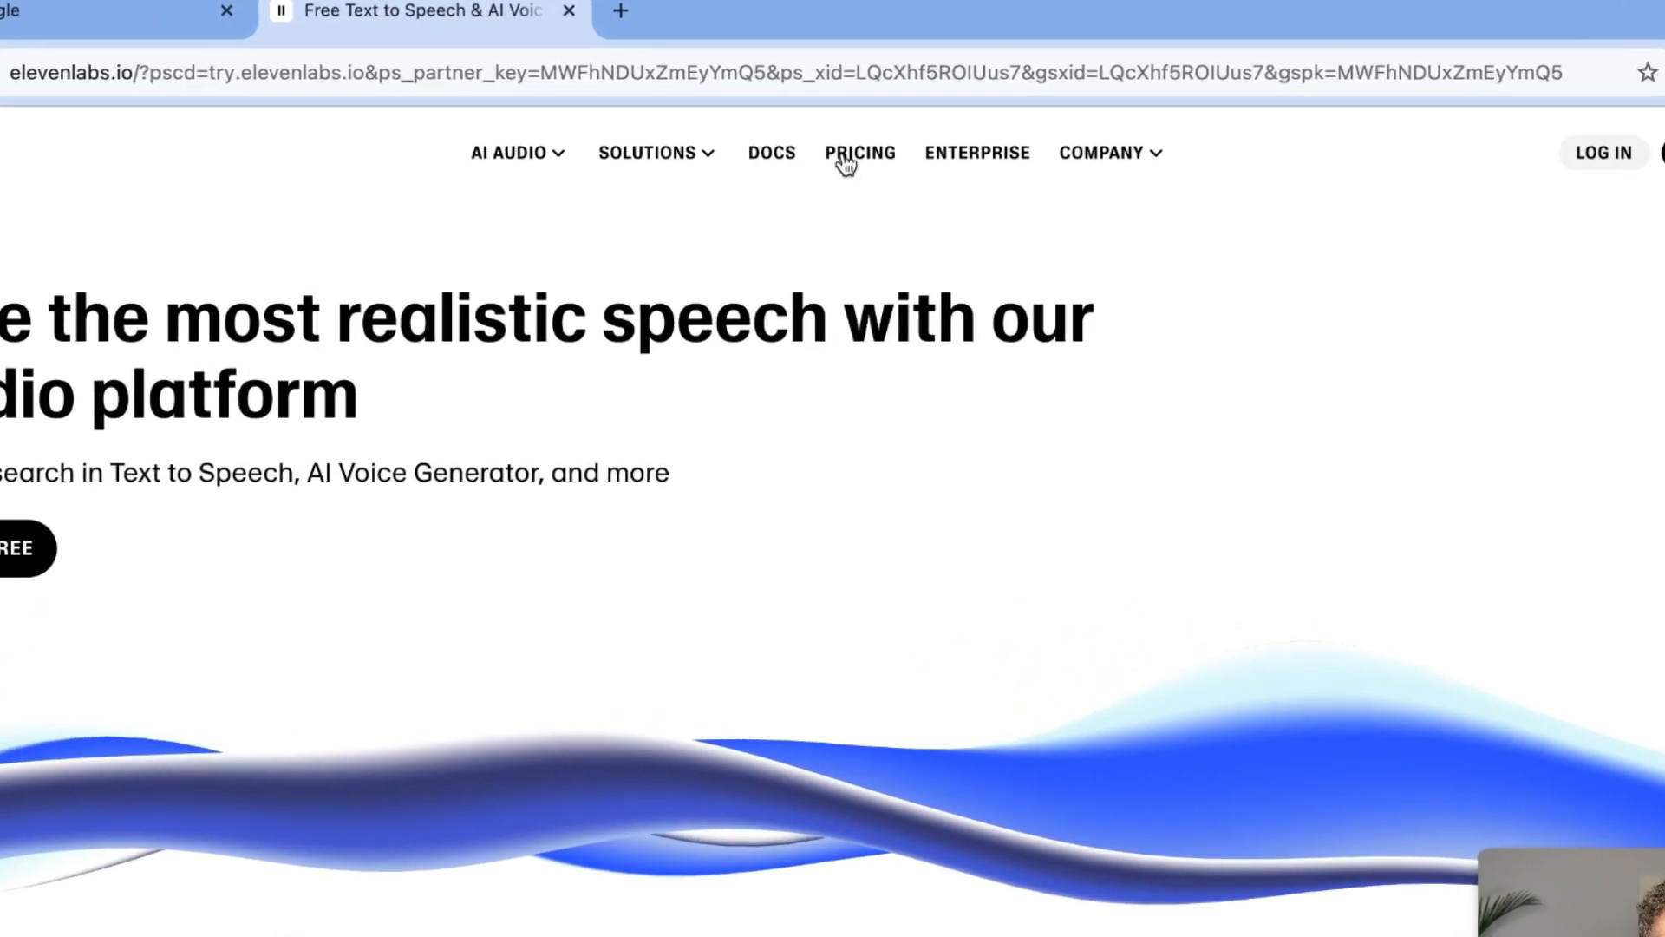
pyautogui.click(860, 153)
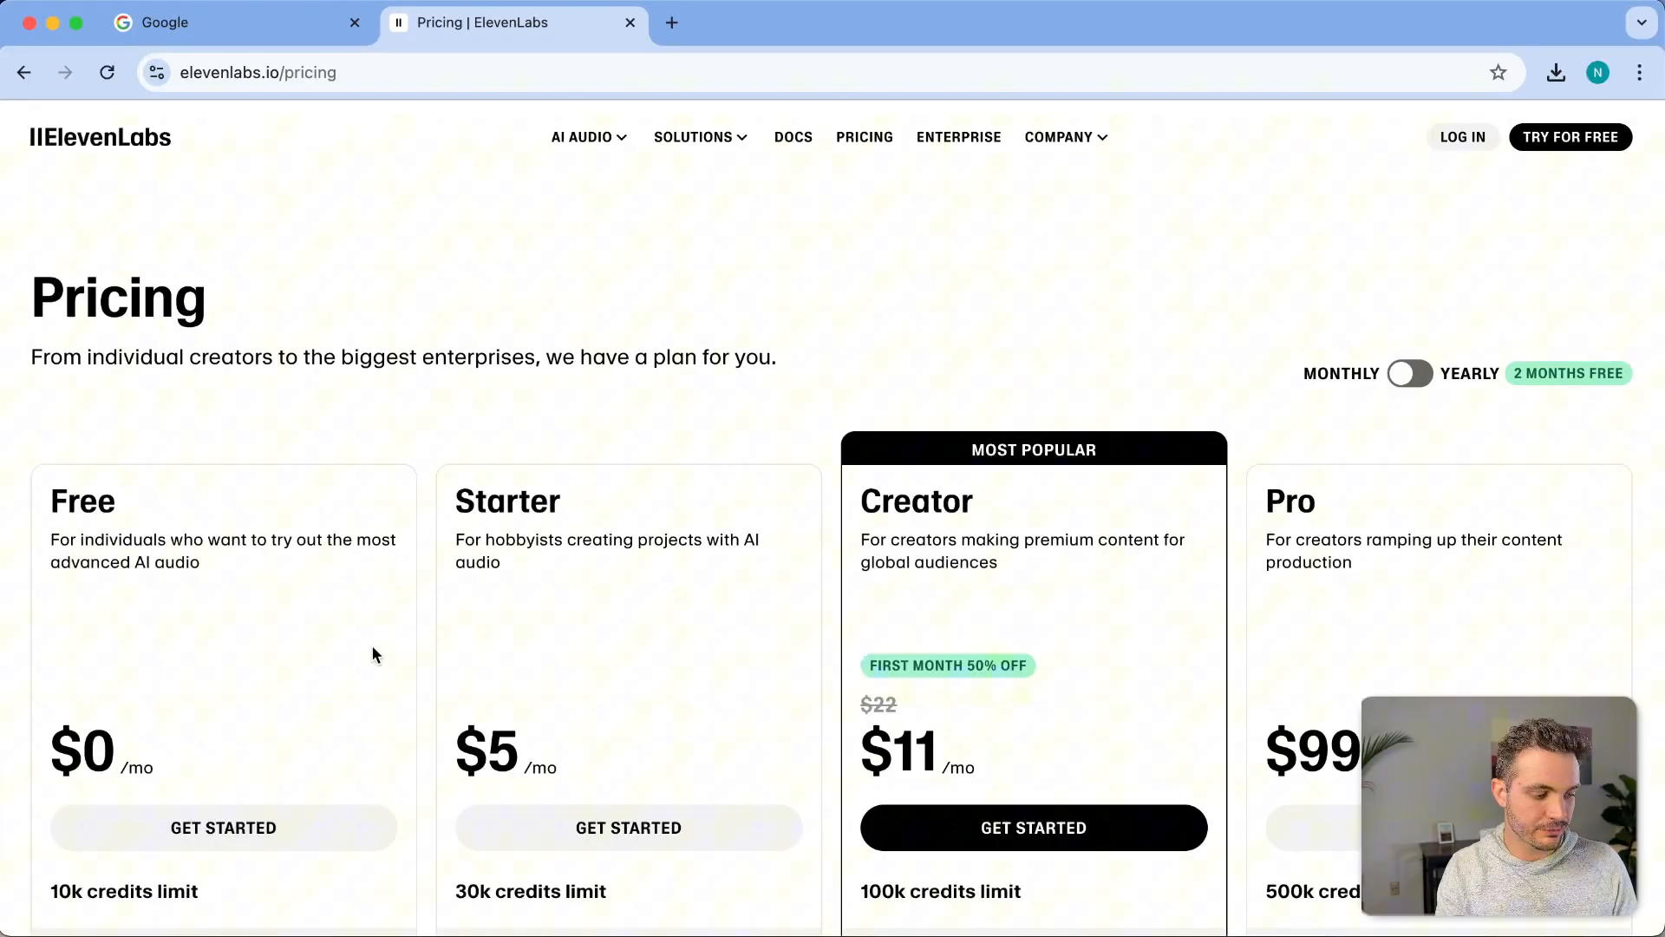
pyautogui.moveTo(224, 827)
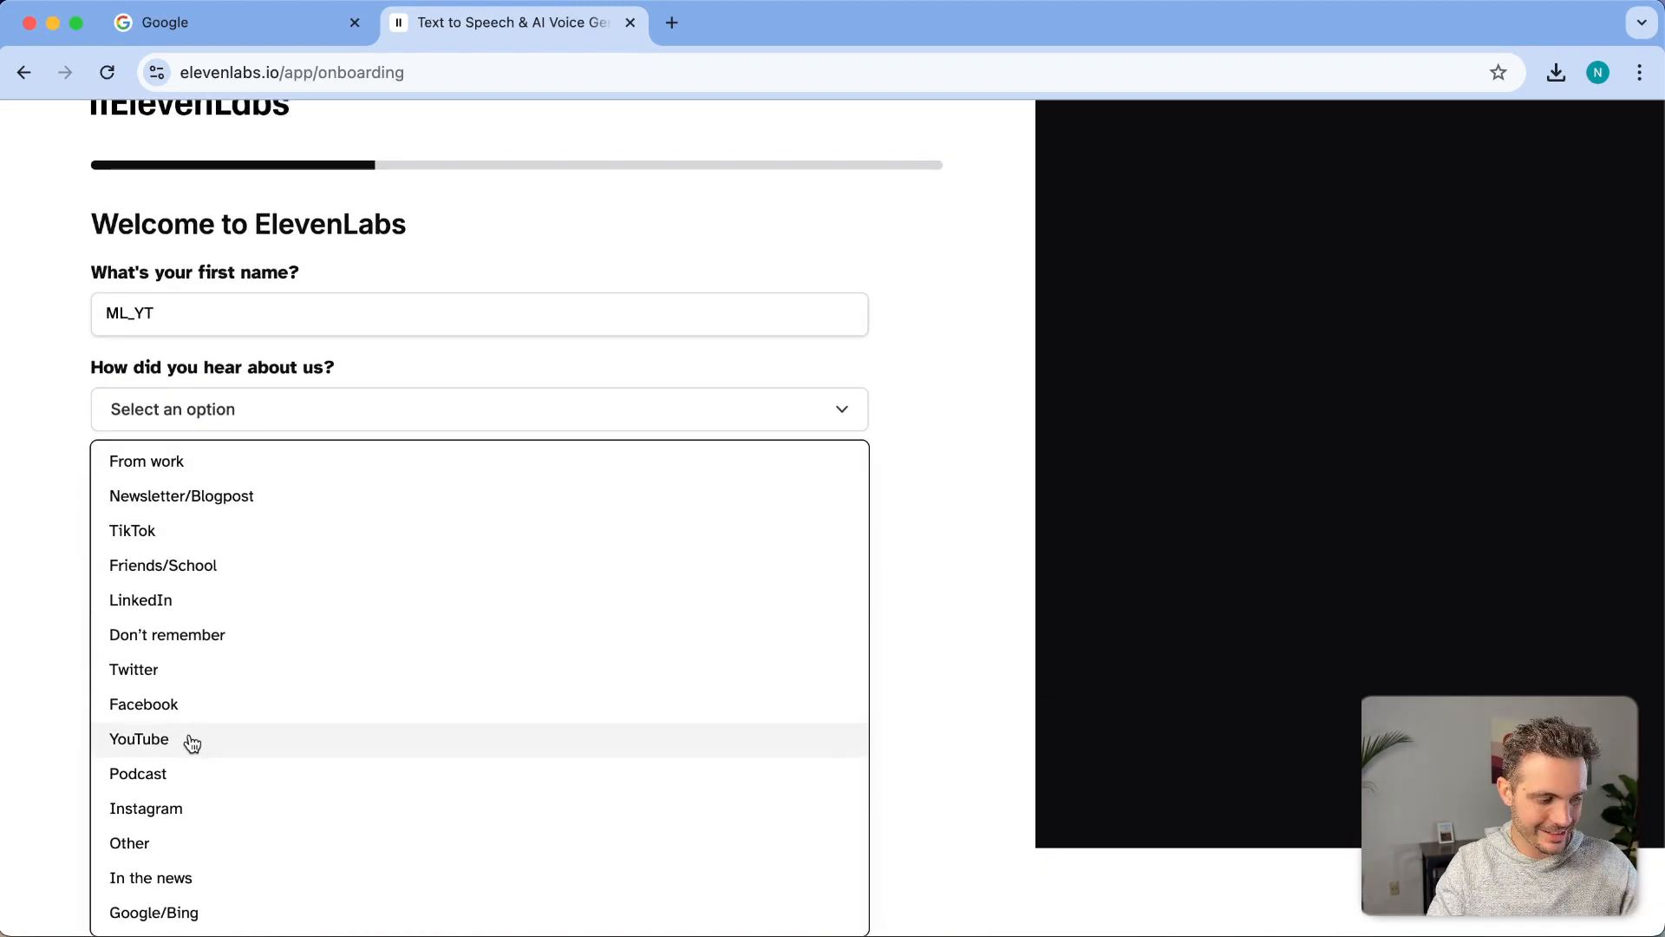
# Answer onboarding with YouTube as the source and a profile card describing you
pyautogui.click(139, 739)
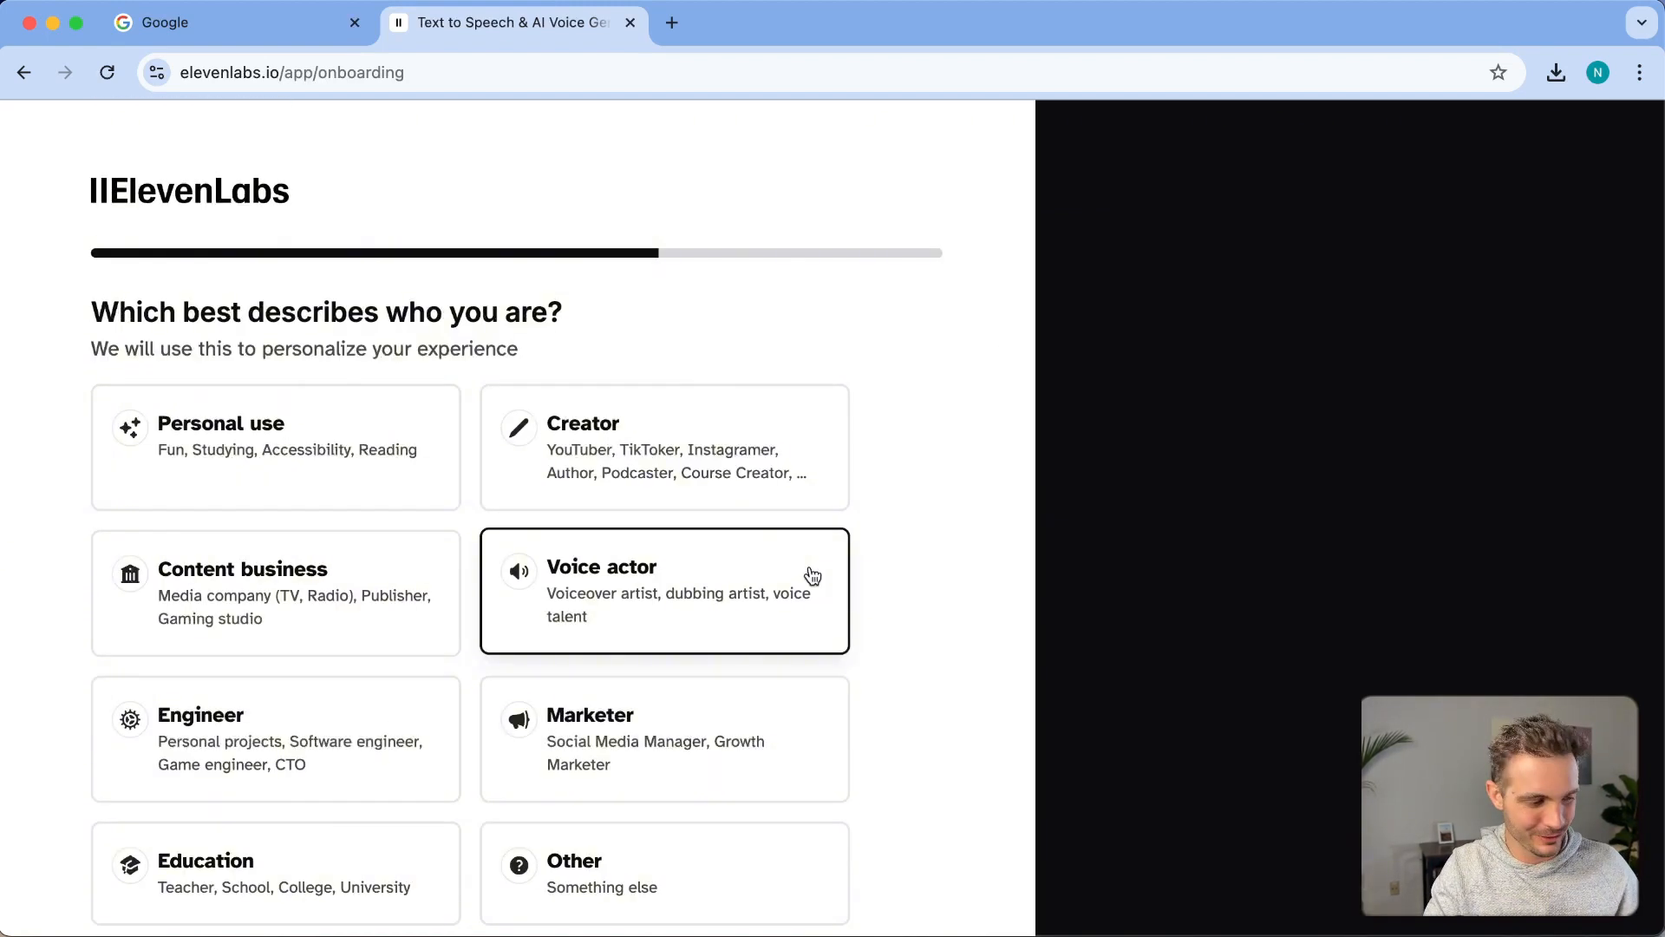
pyautogui.click(662, 447)
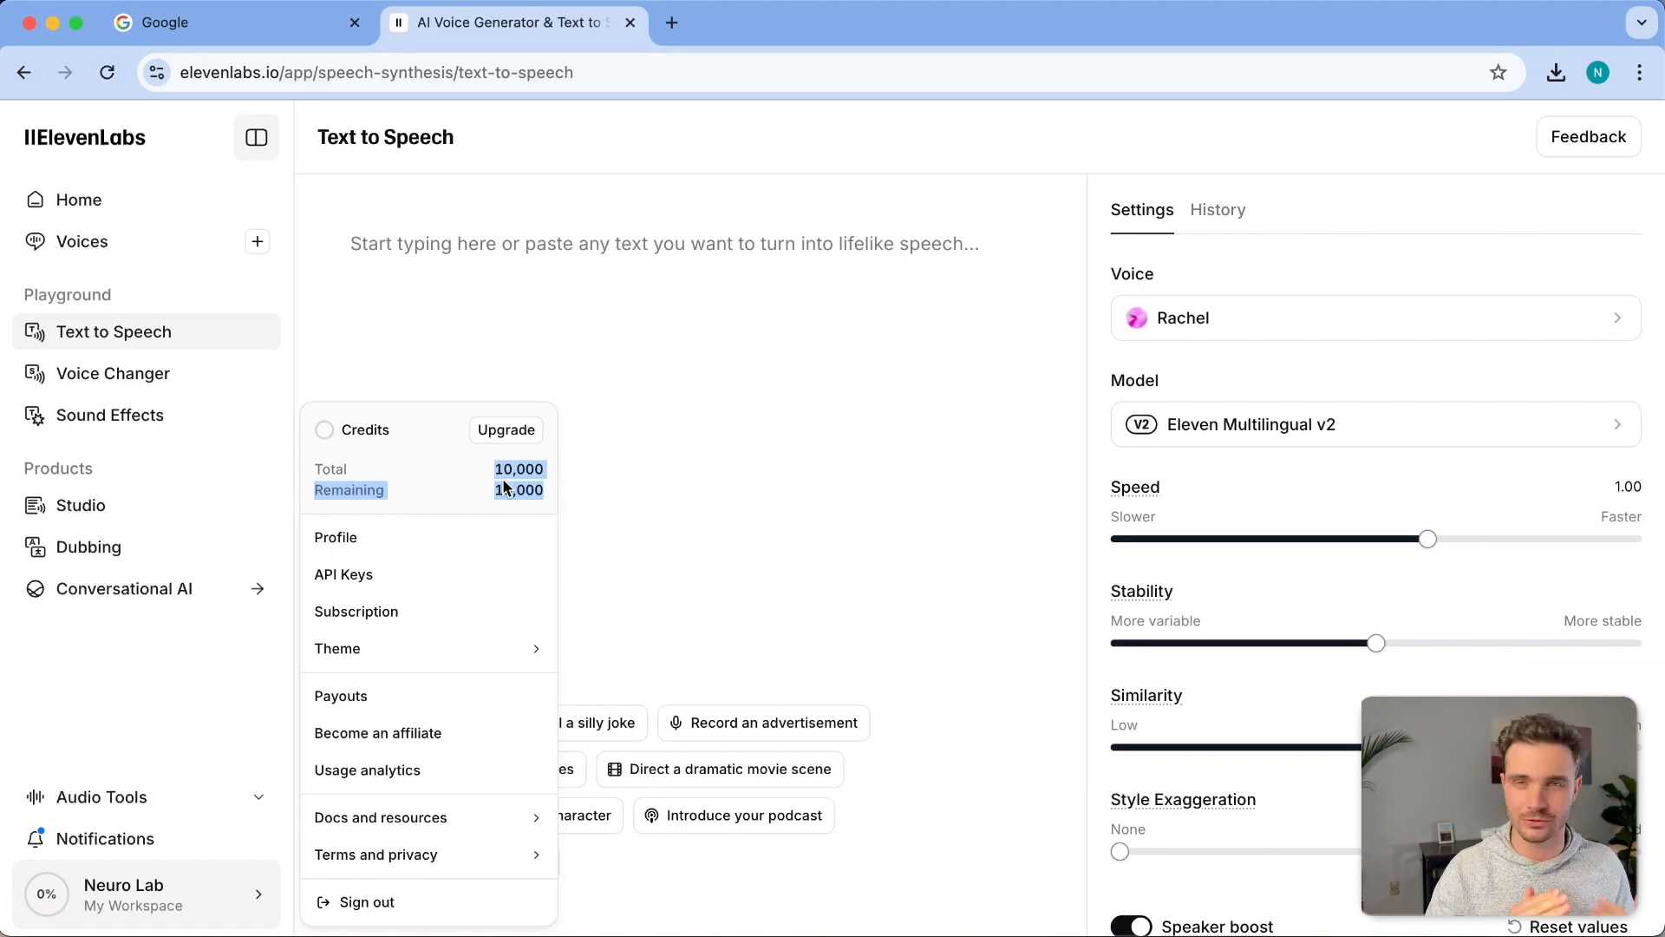
# Go to the Voices section to see My voices with 0 of 3 custom slots used
pyautogui.click(356, 611)
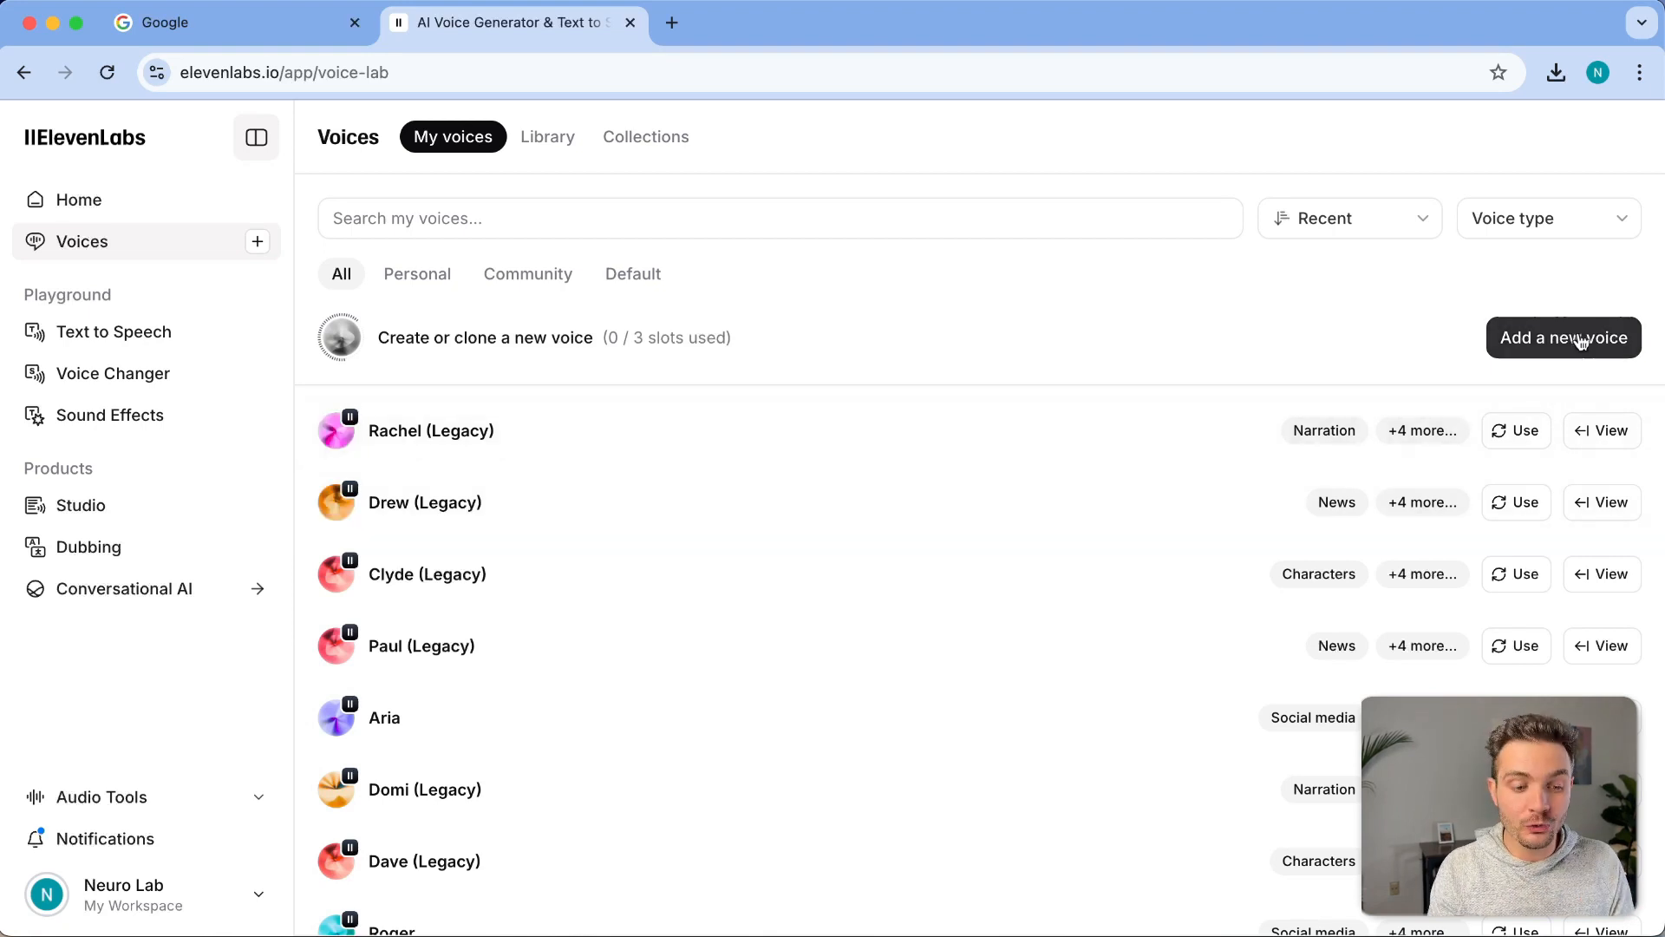
# Generate voice previews from 'An Energetic Youtuber with an america...' prompt with an auto script, and audition them
pyautogui.click(1563, 338)
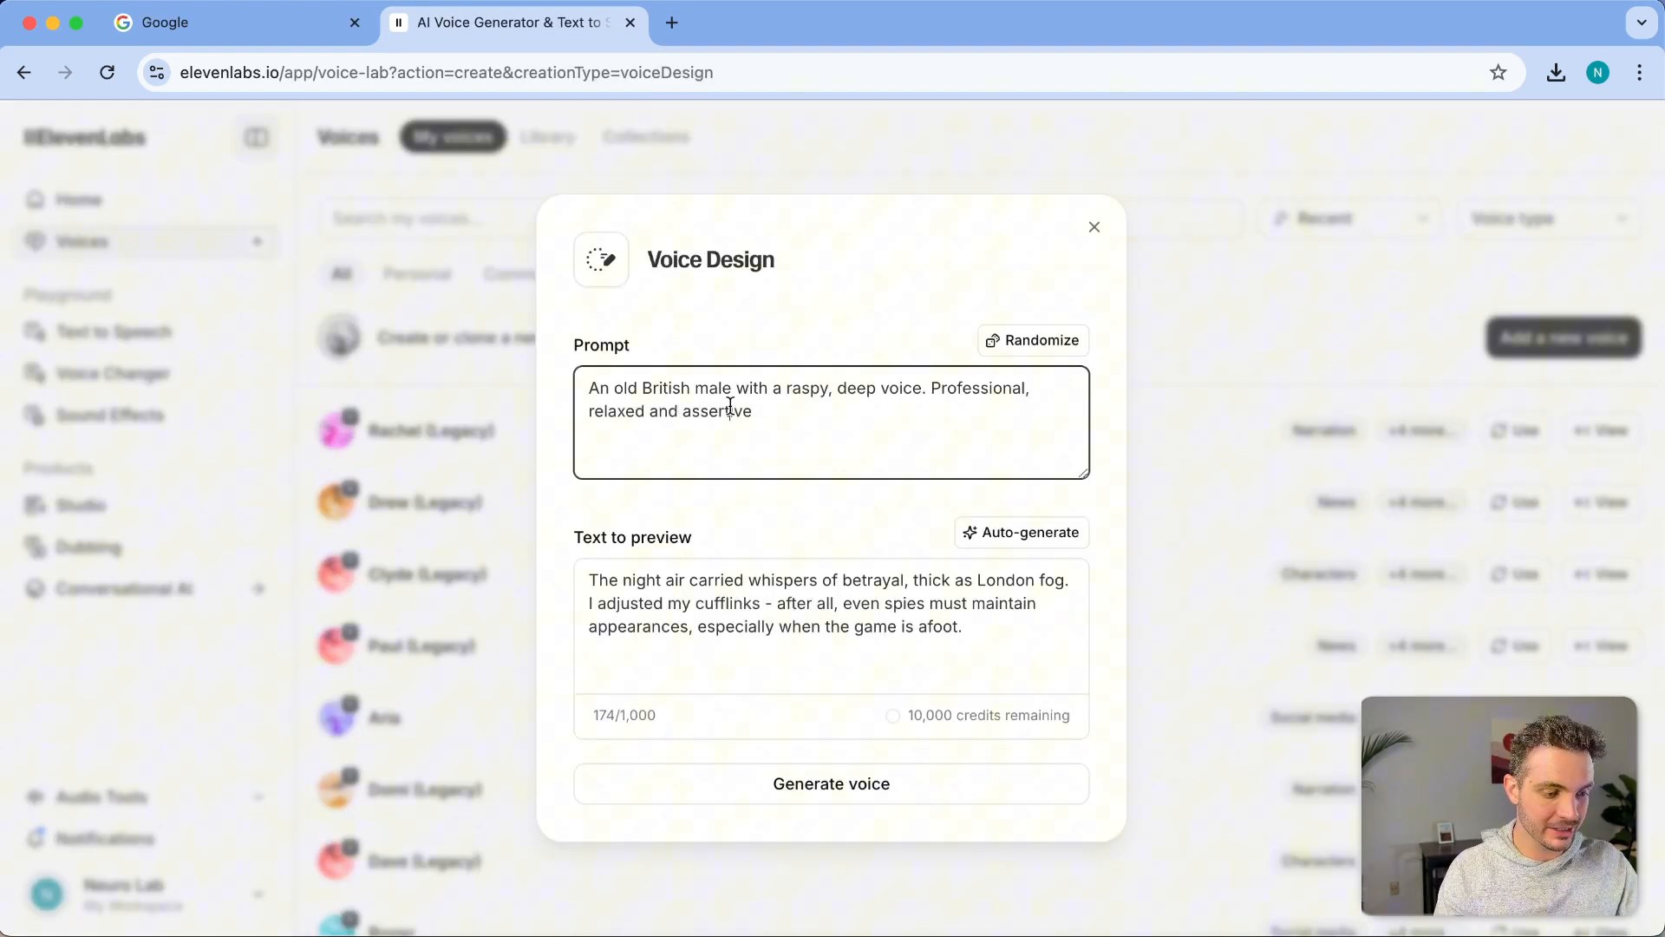
pyautogui.write('An Energetic Youtuber with an america')
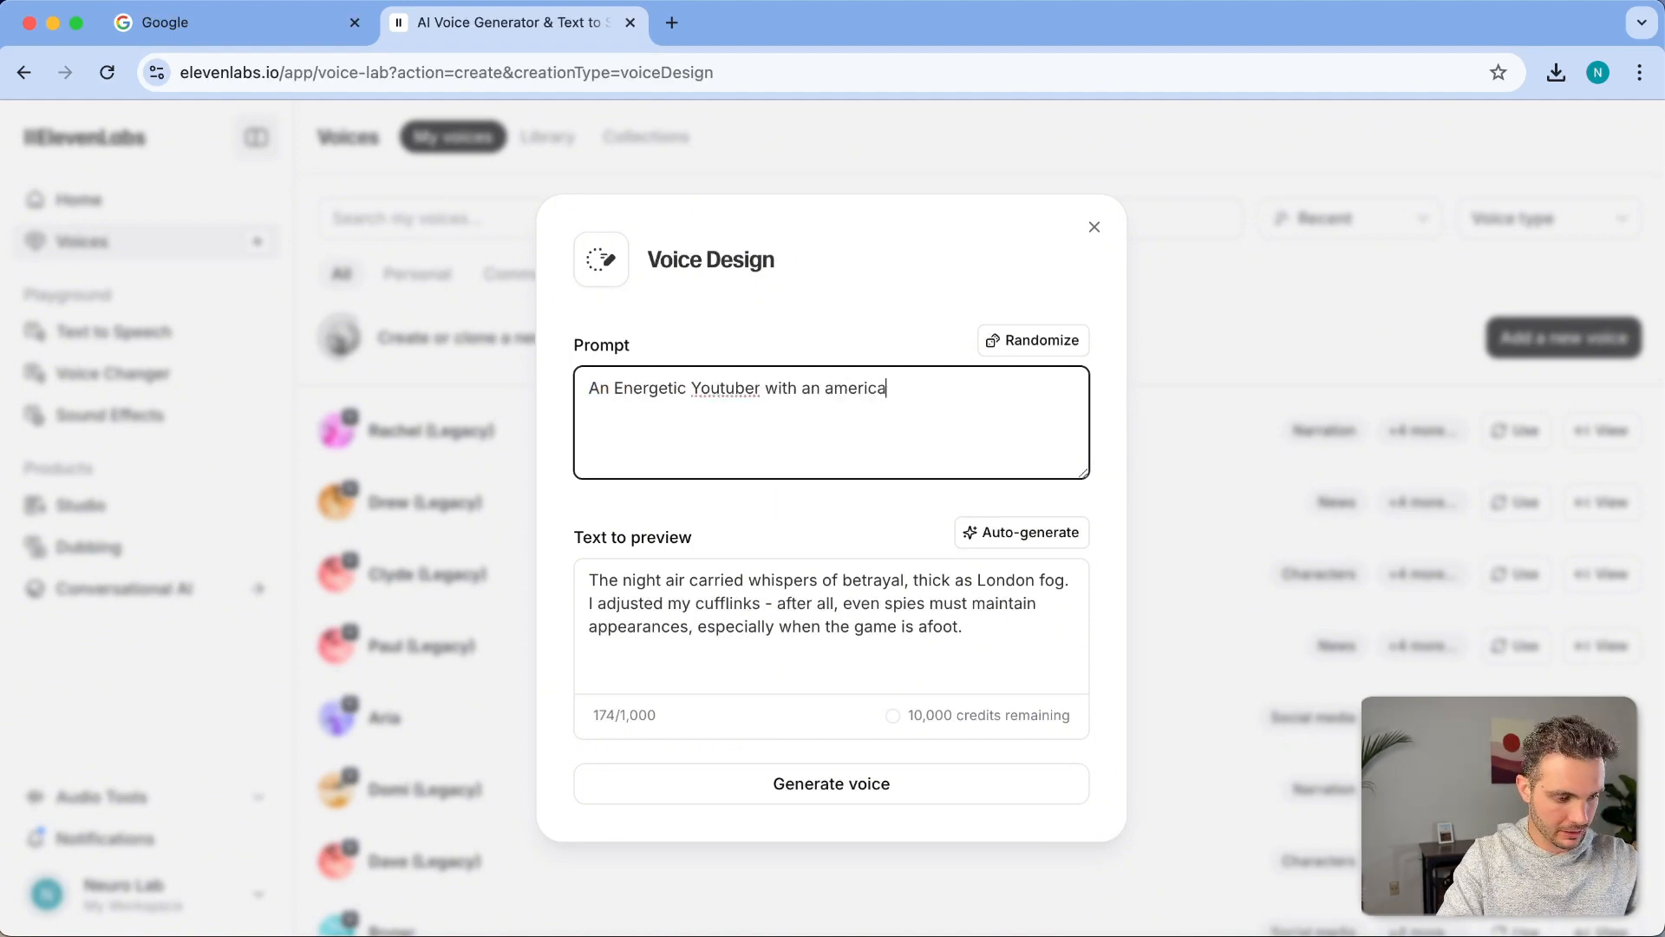
pyautogui.click(831, 784)
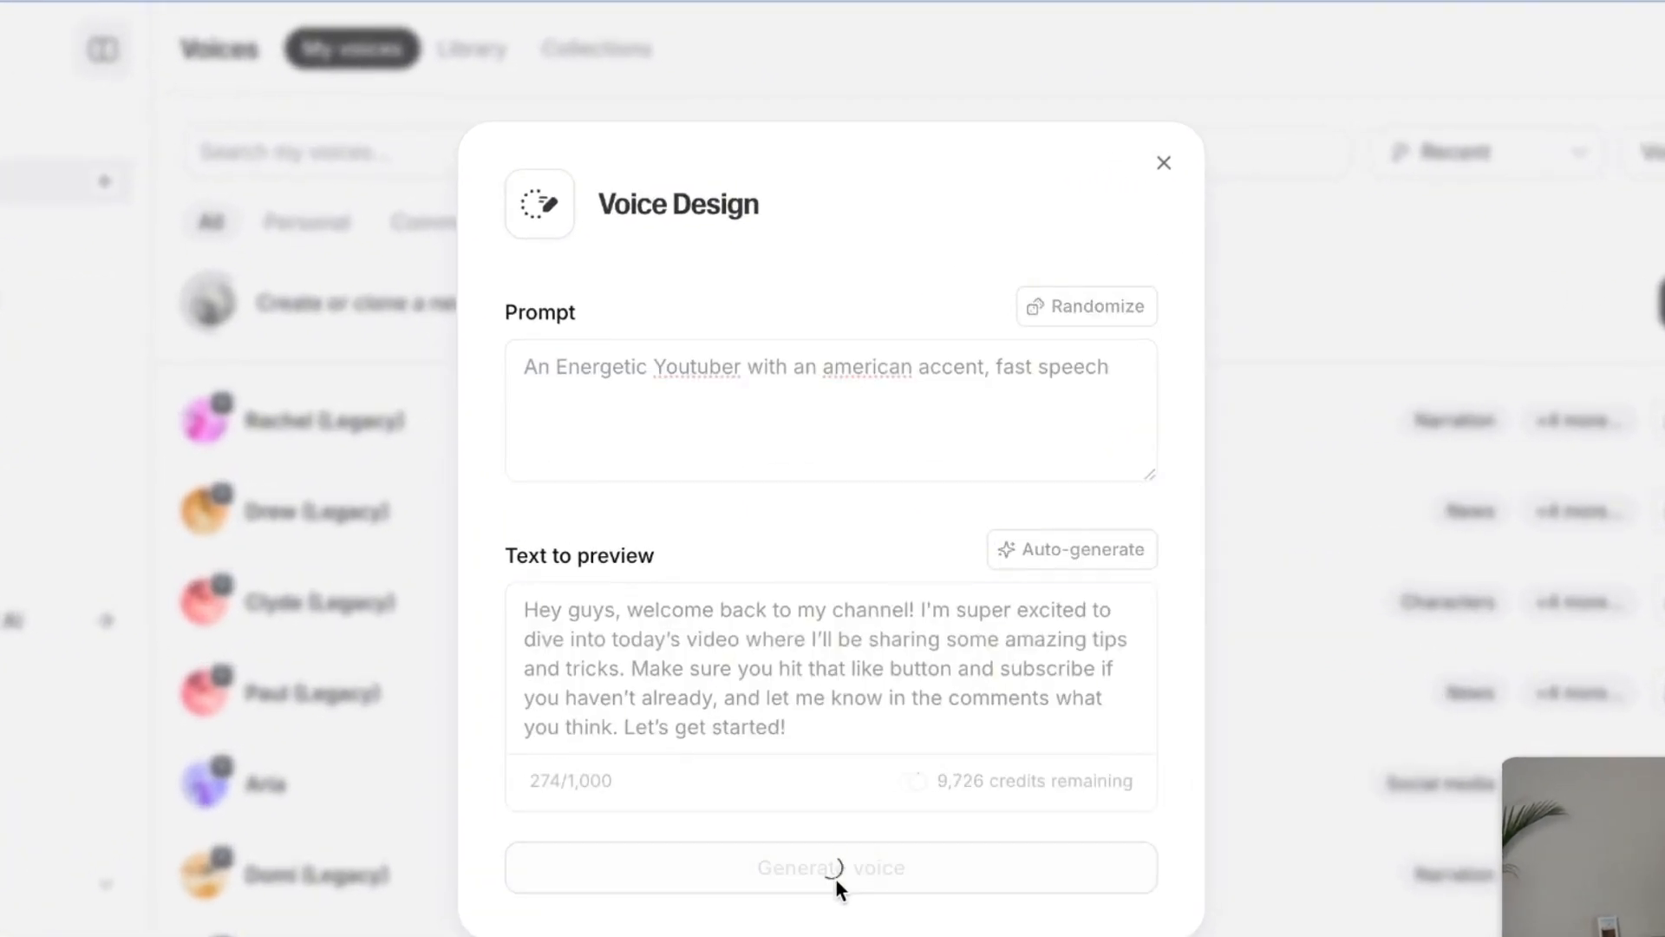
pyautogui.click(831, 868)
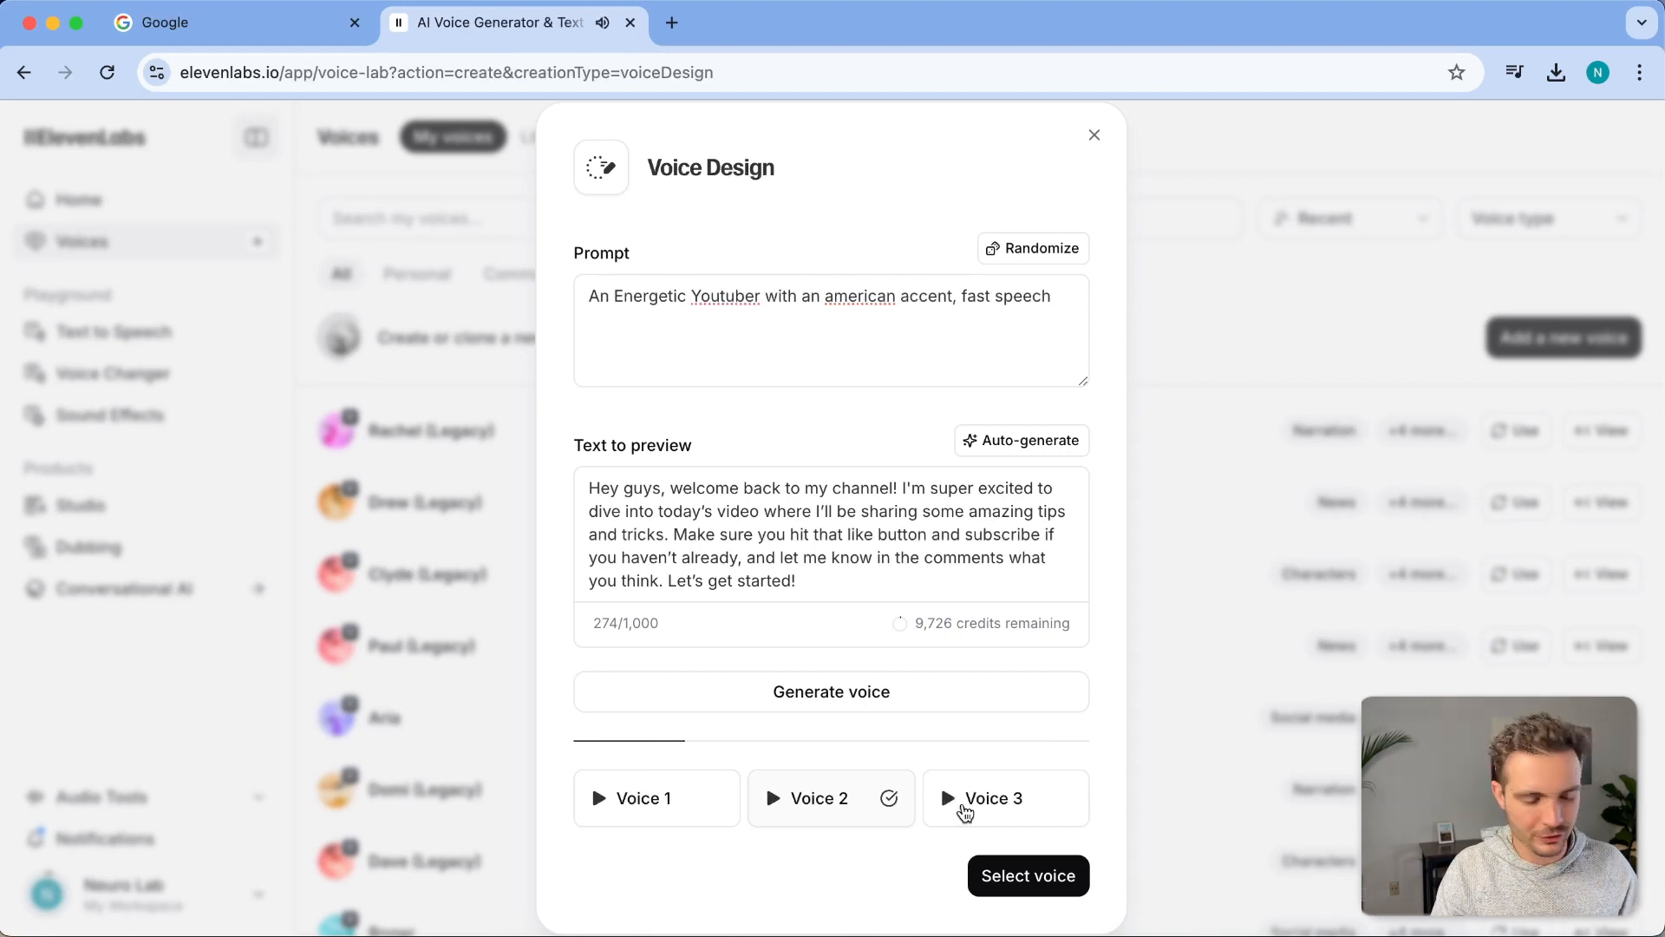
pyautogui.click(987, 798)
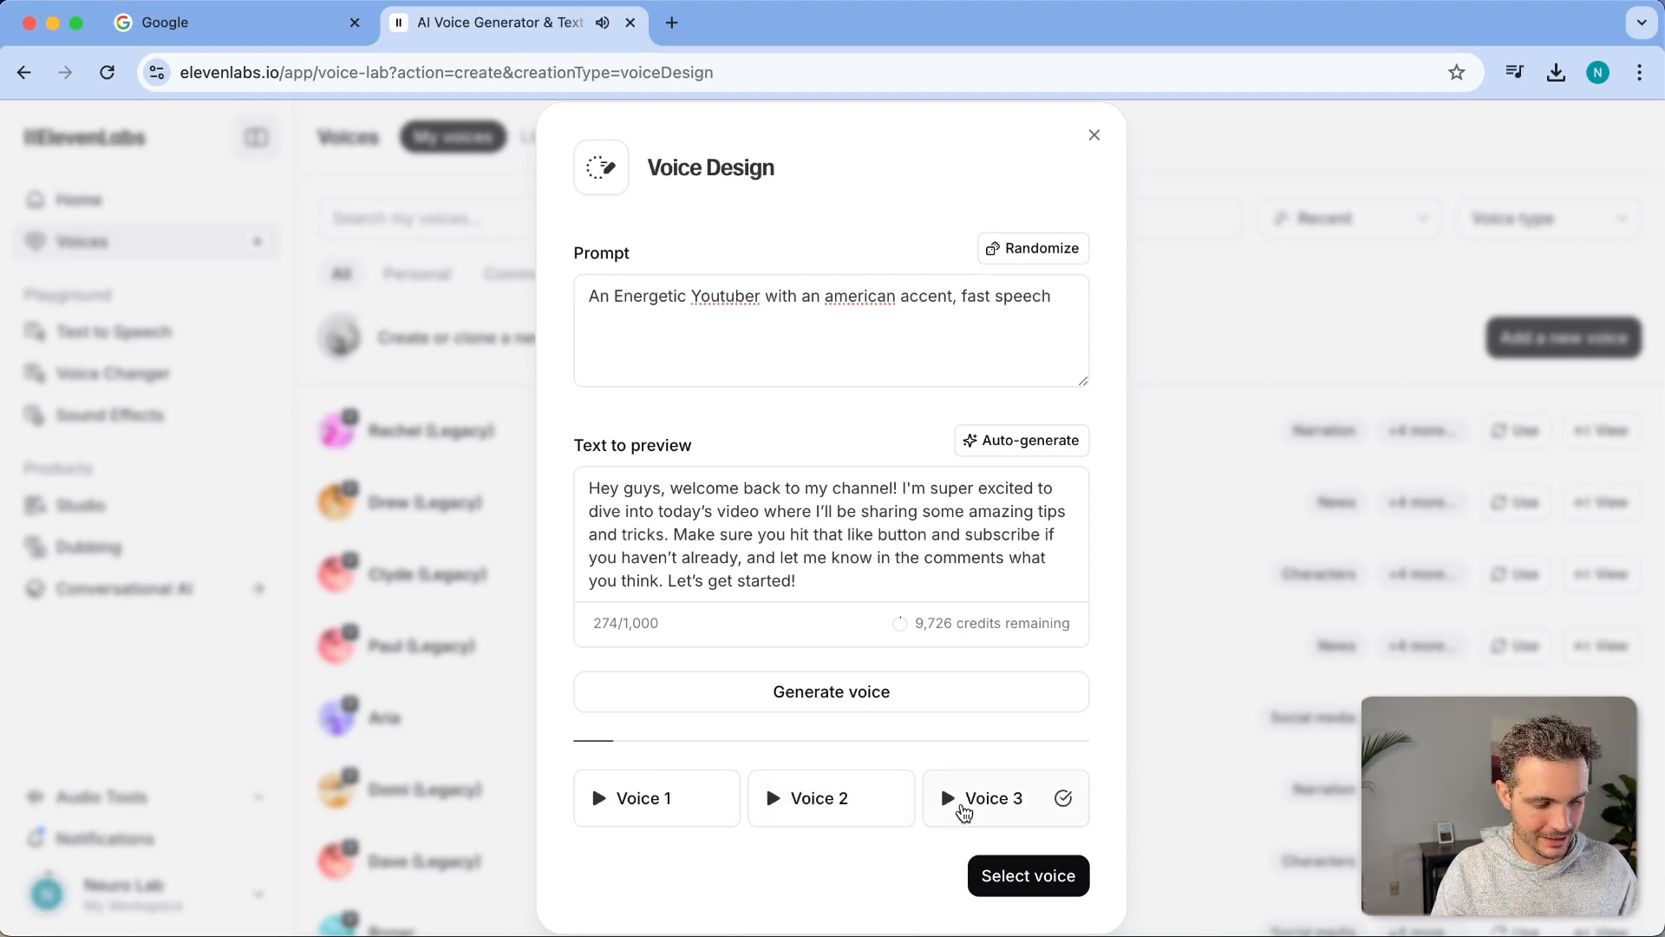
pyautogui.click(642, 798)
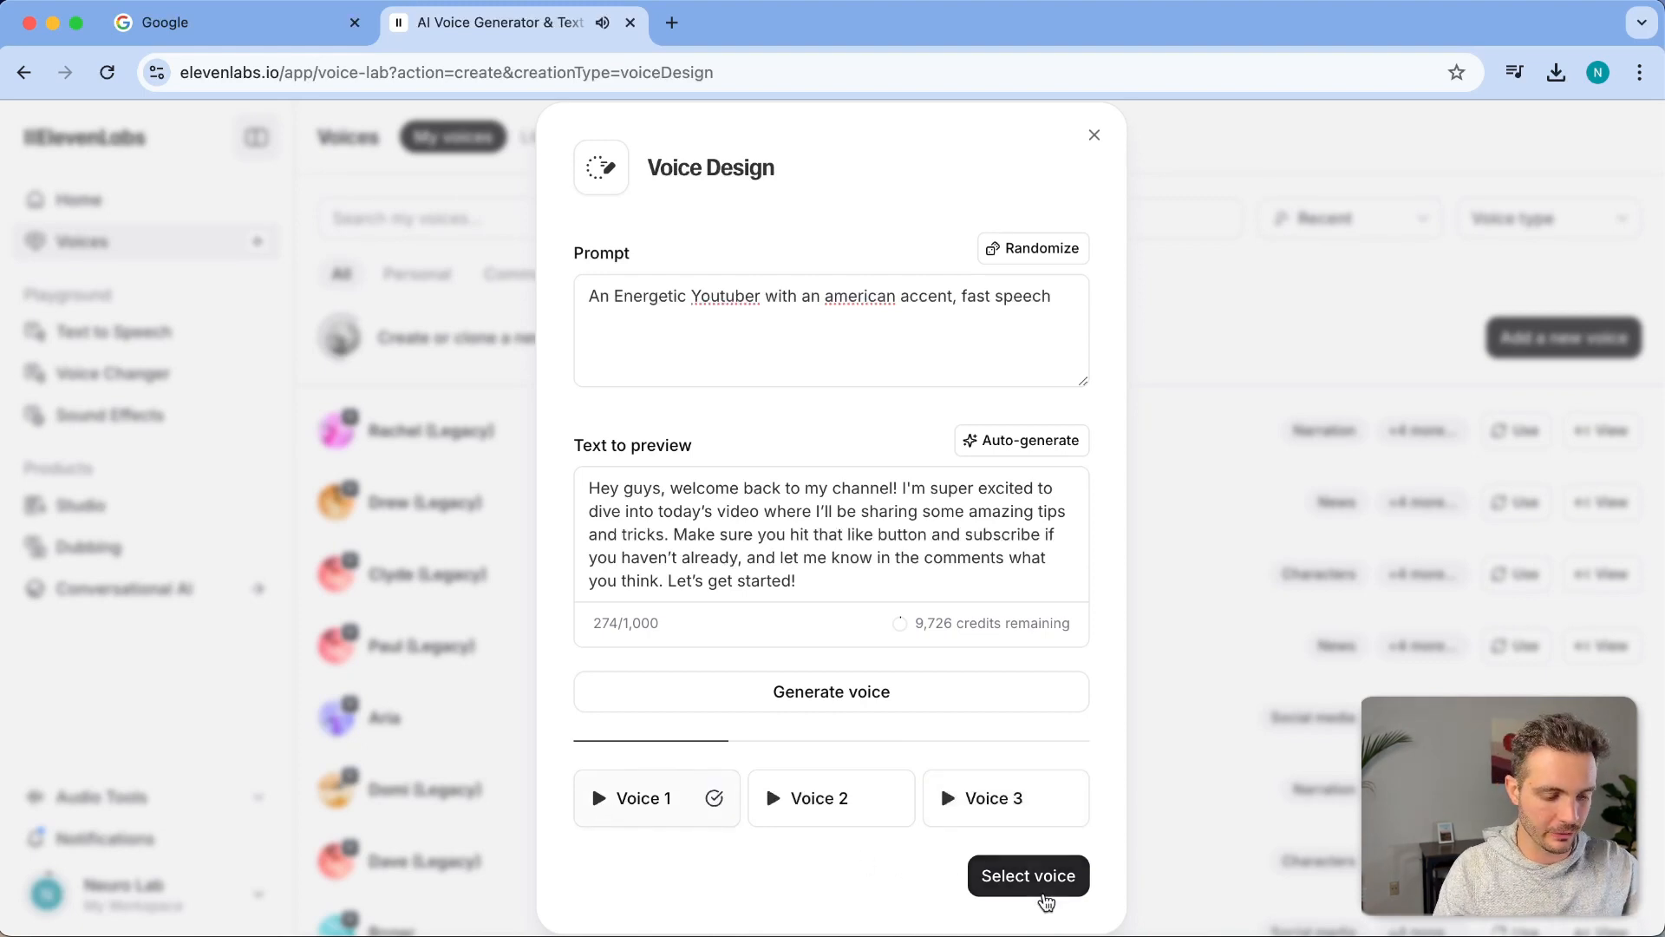
# Save the chosen preview as MoeYT with language set to English
pyautogui.click(1025, 874)
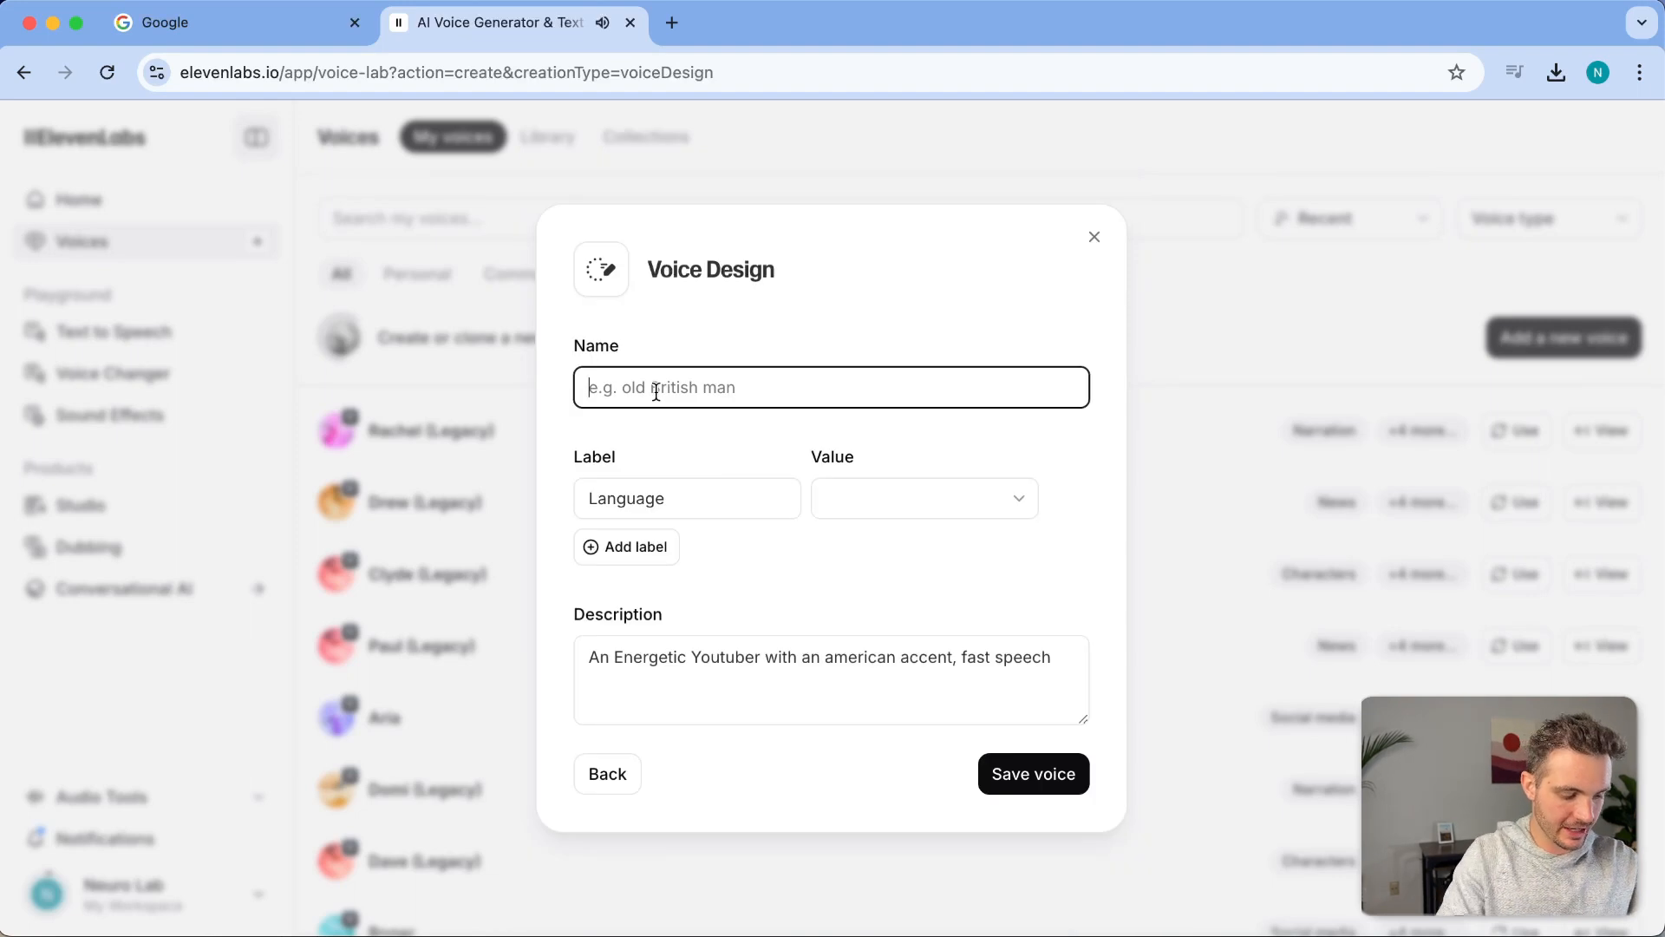
pyautogui.click(921, 498)
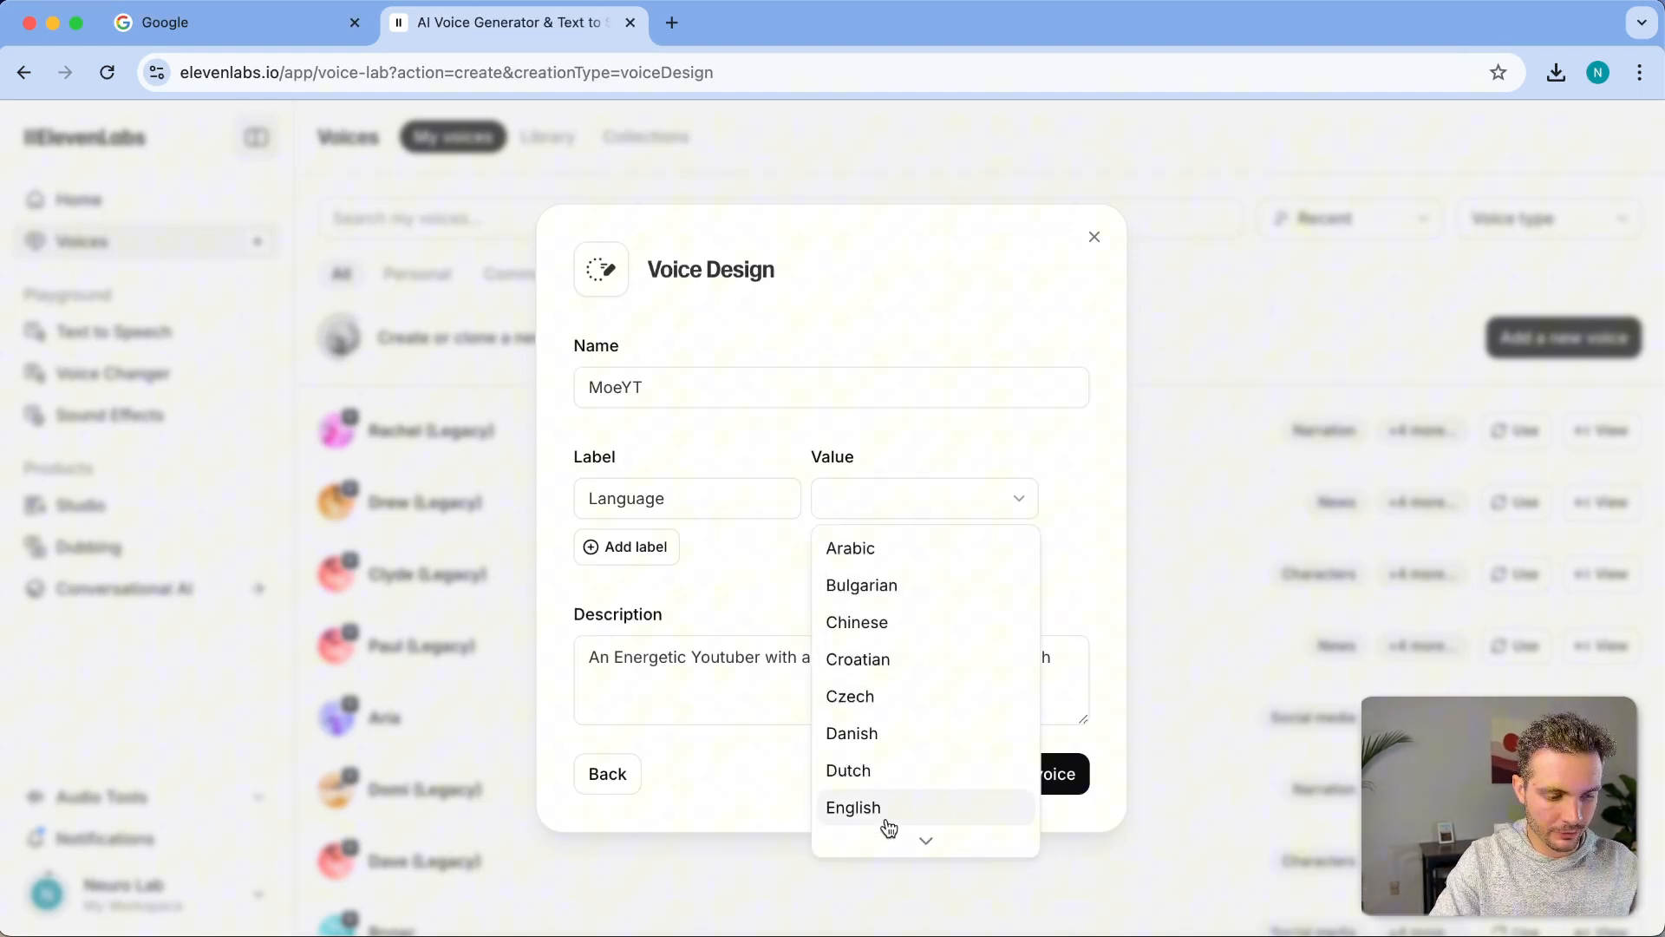
pyautogui.click(853, 806)
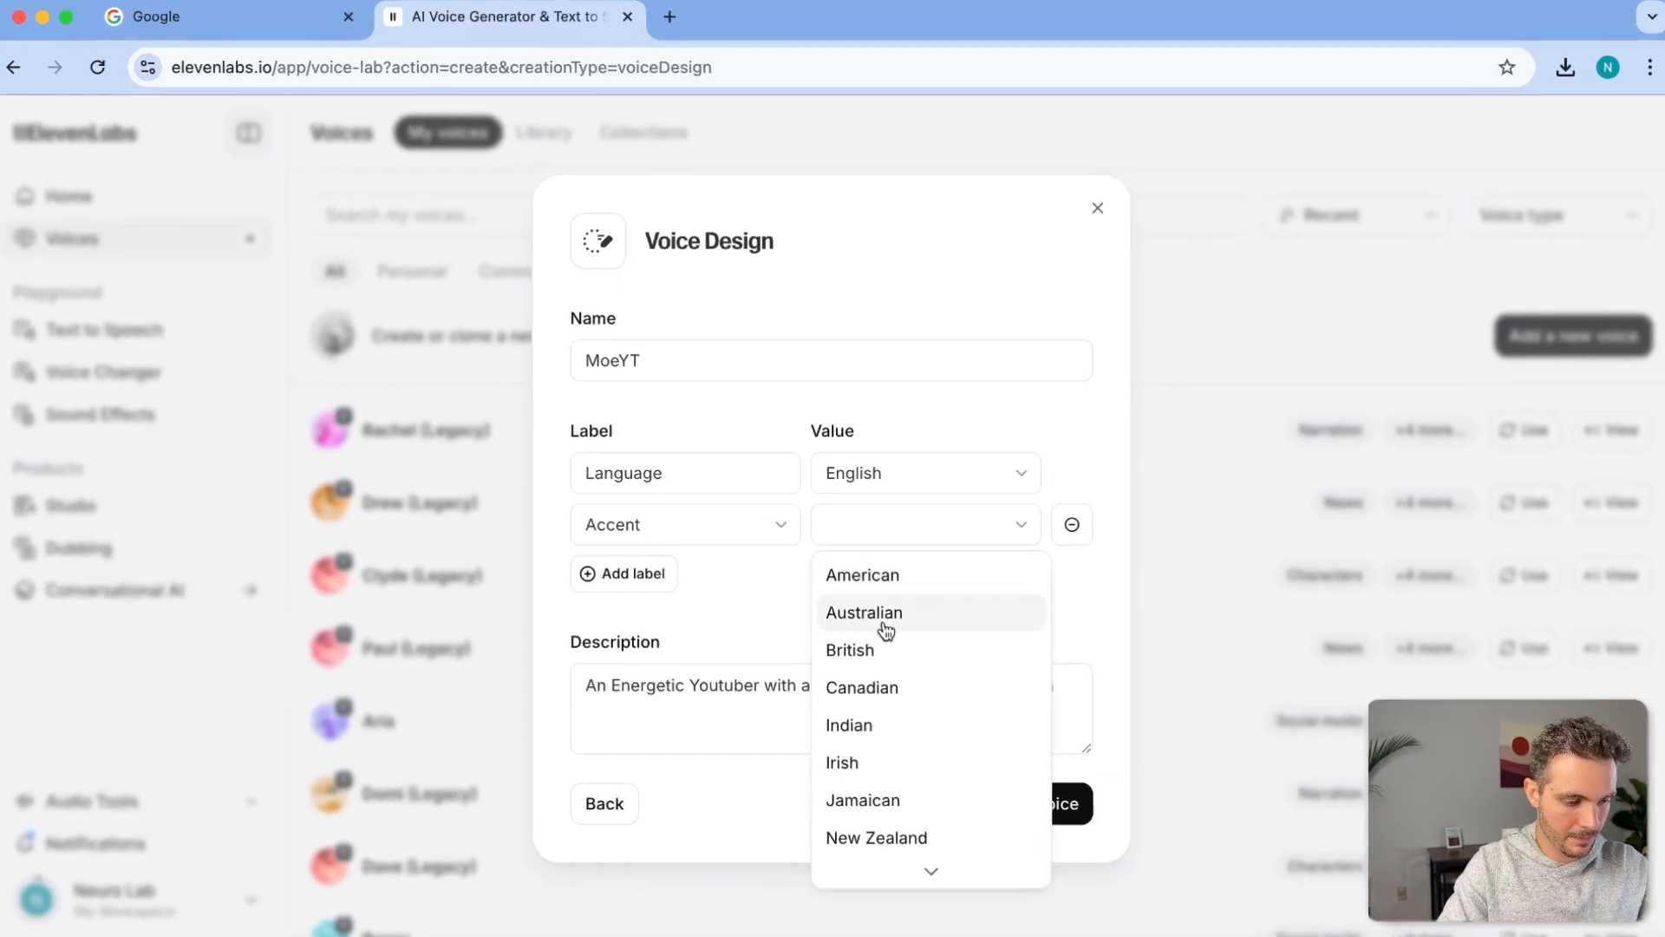
pyautogui.click(863, 574)
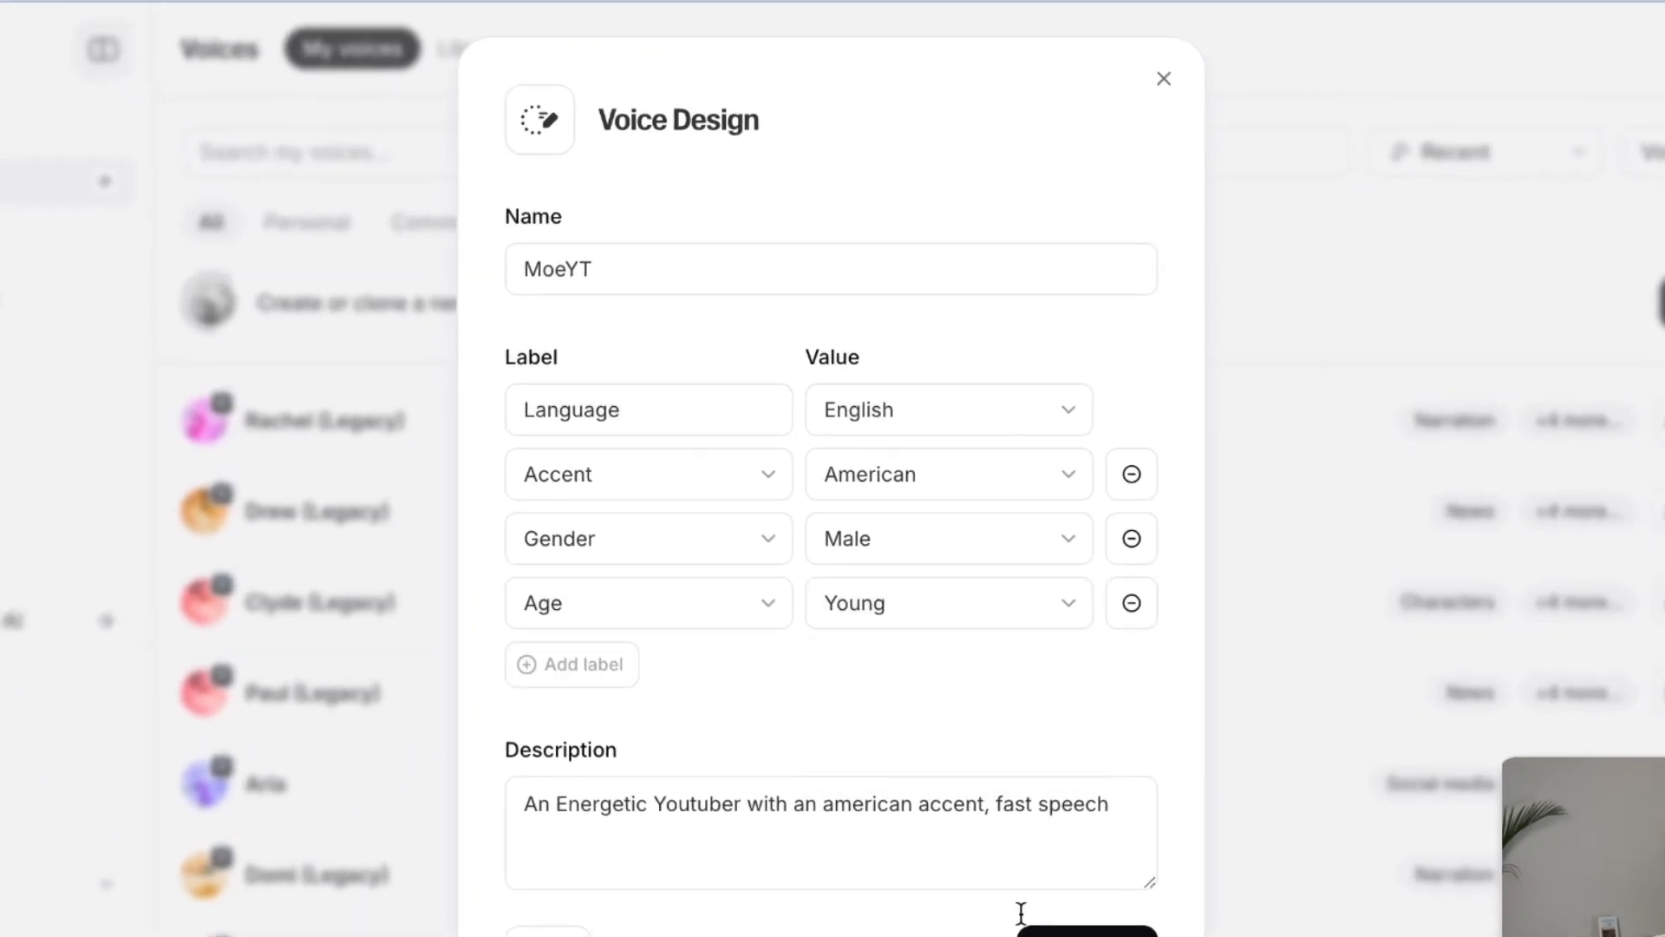
pyautogui.click(1164, 78)
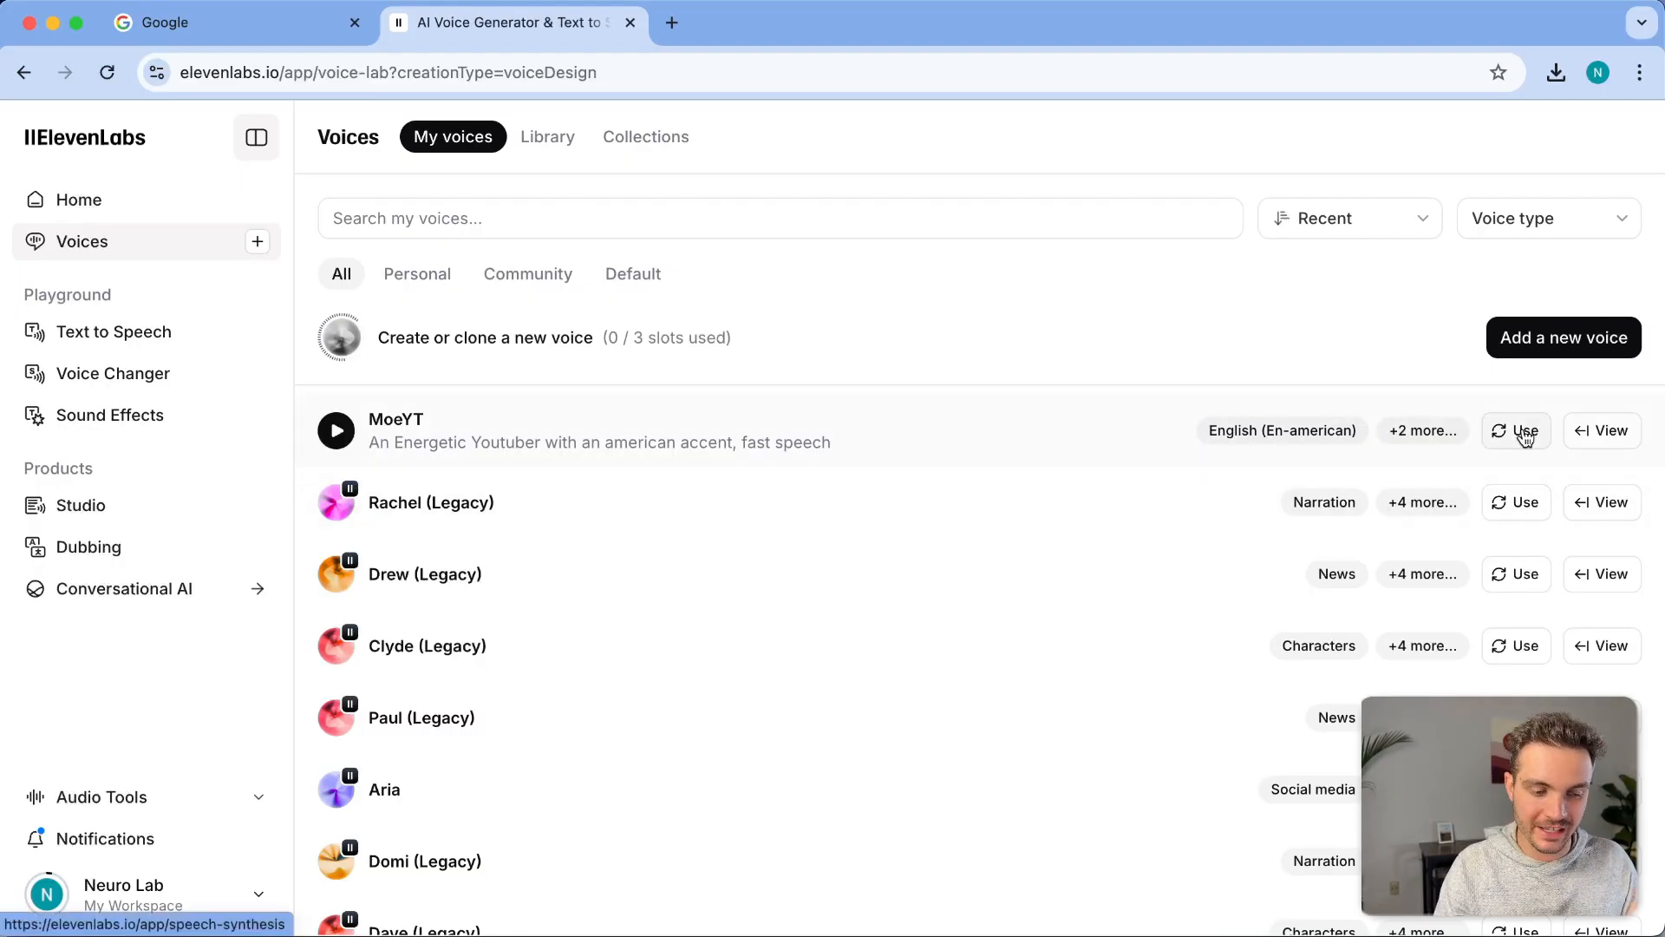
# Generate MoeYT speaking the fake-voice sentence and reach the speed, stability and style sliders
pyautogui.click(1525, 430)
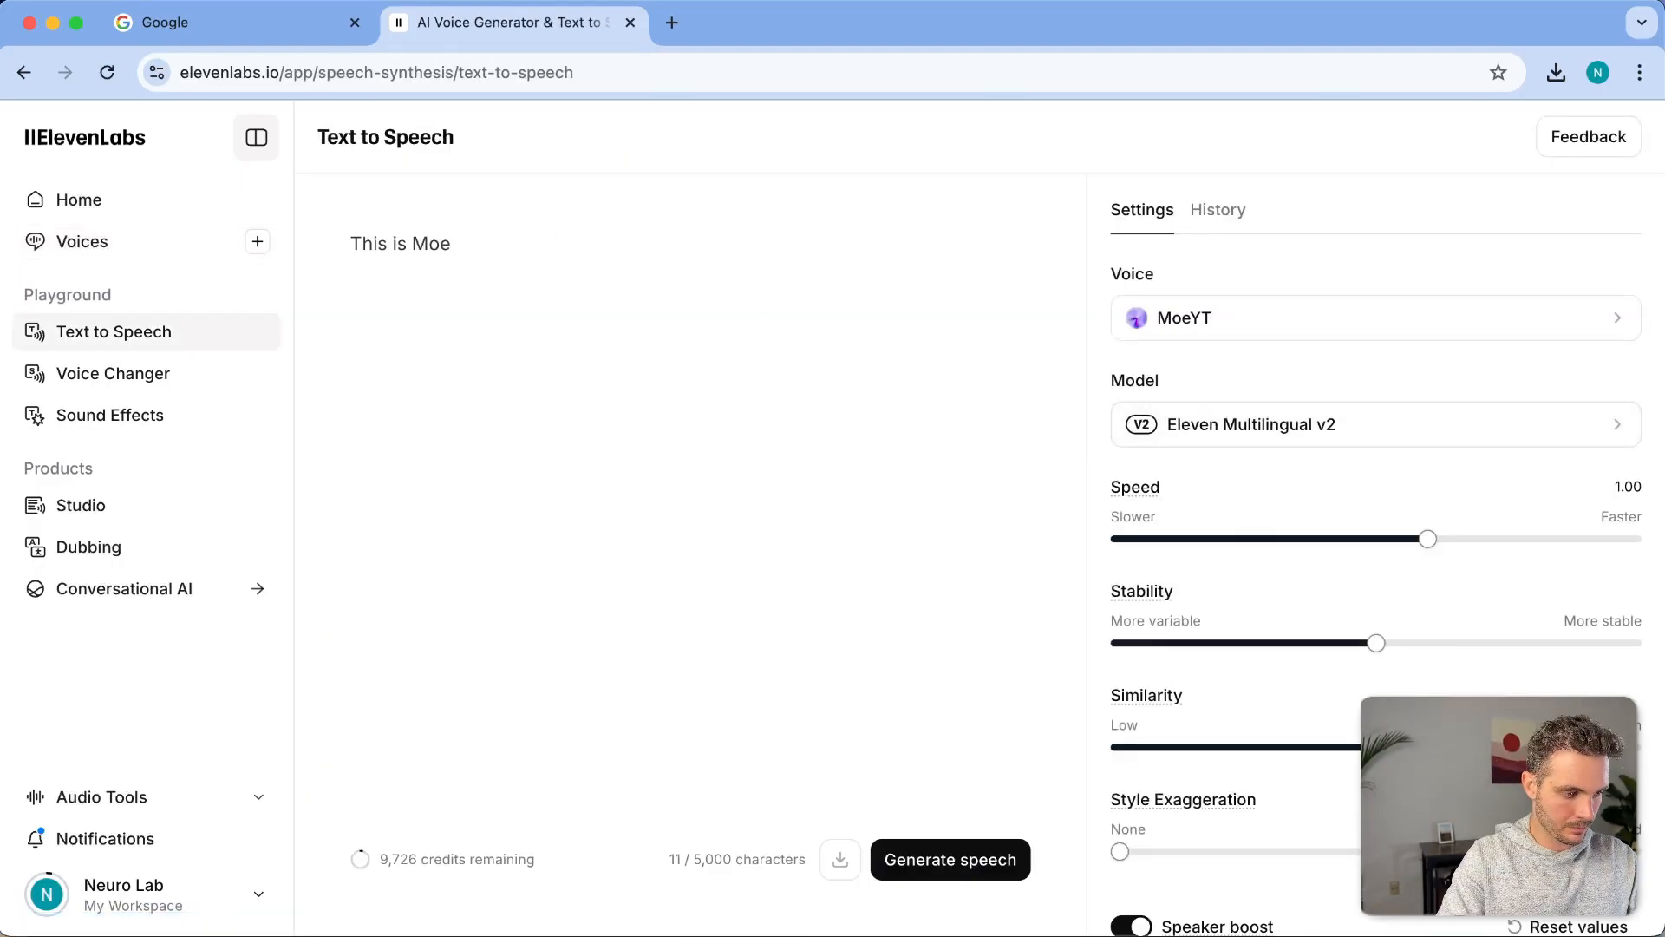
pyautogui.click(949, 859)
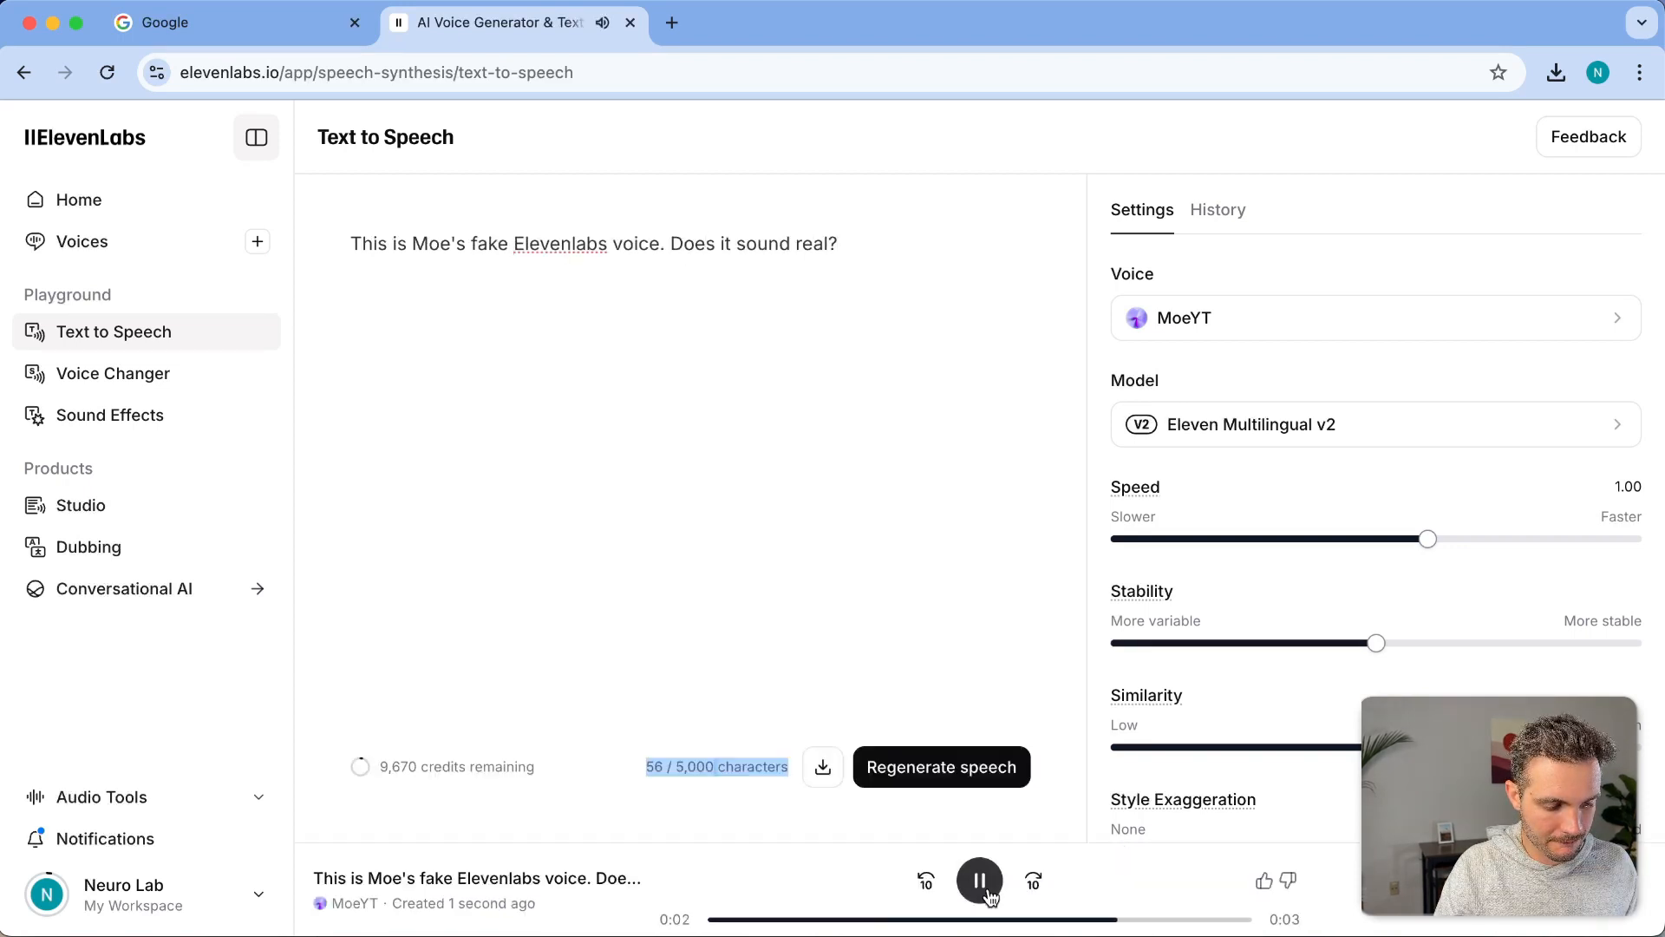
pyautogui.scroll(-3)
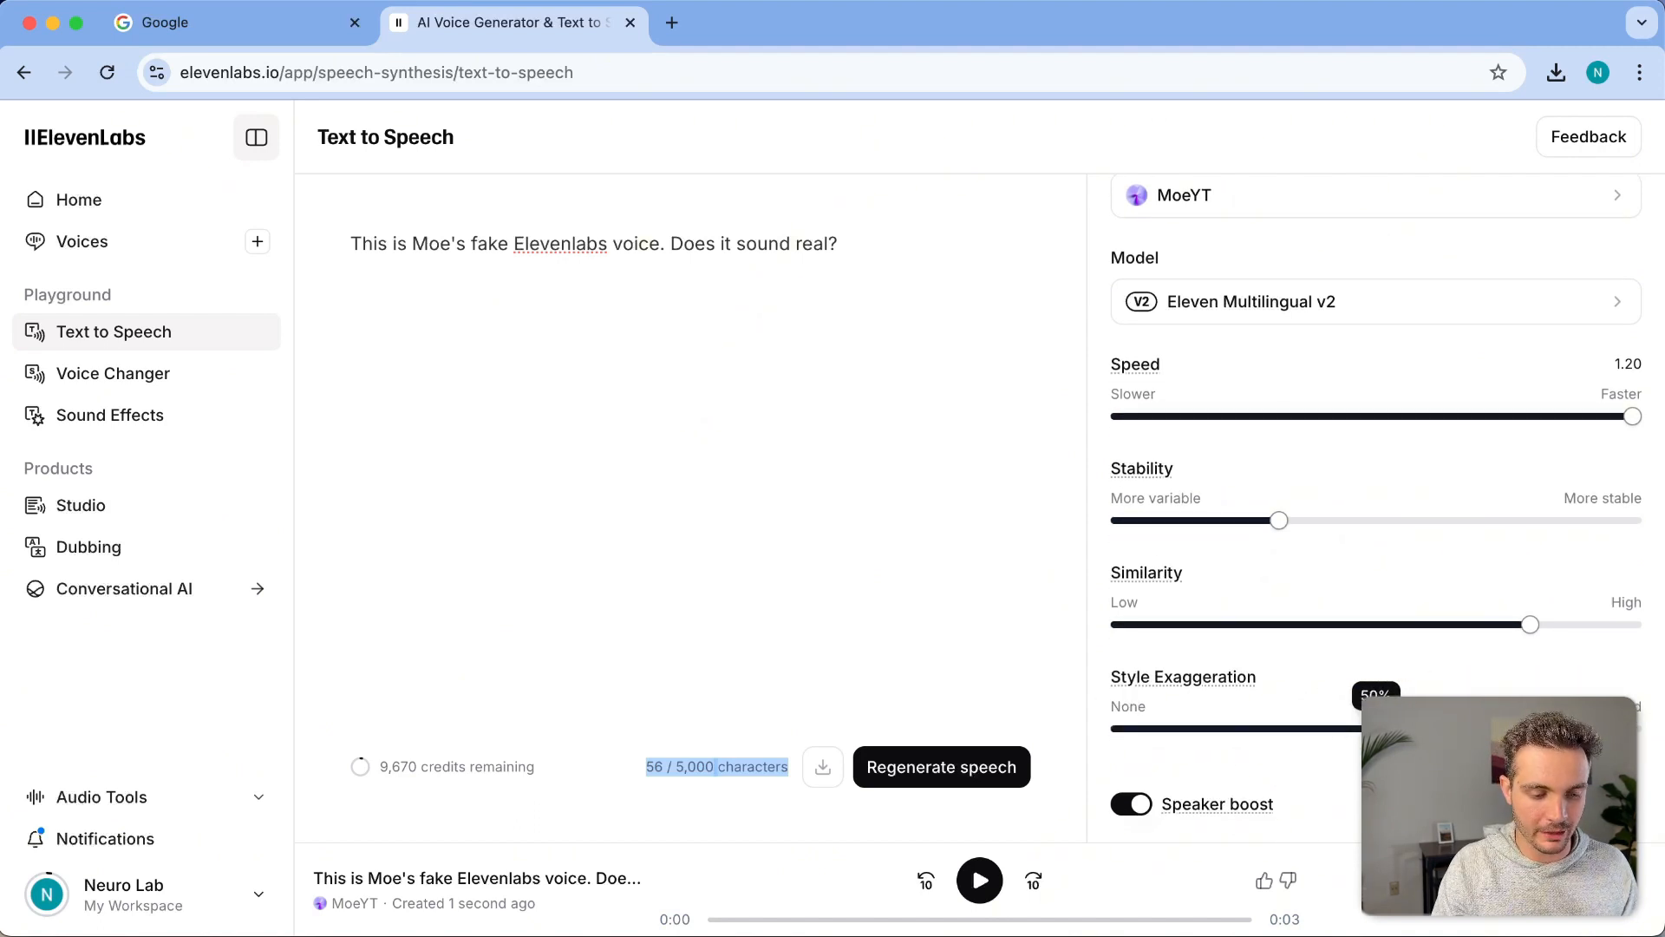
# Regenerate the reworded sentence at speed 1.10, play it, and return to My voices
pyautogui.click(940, 767)
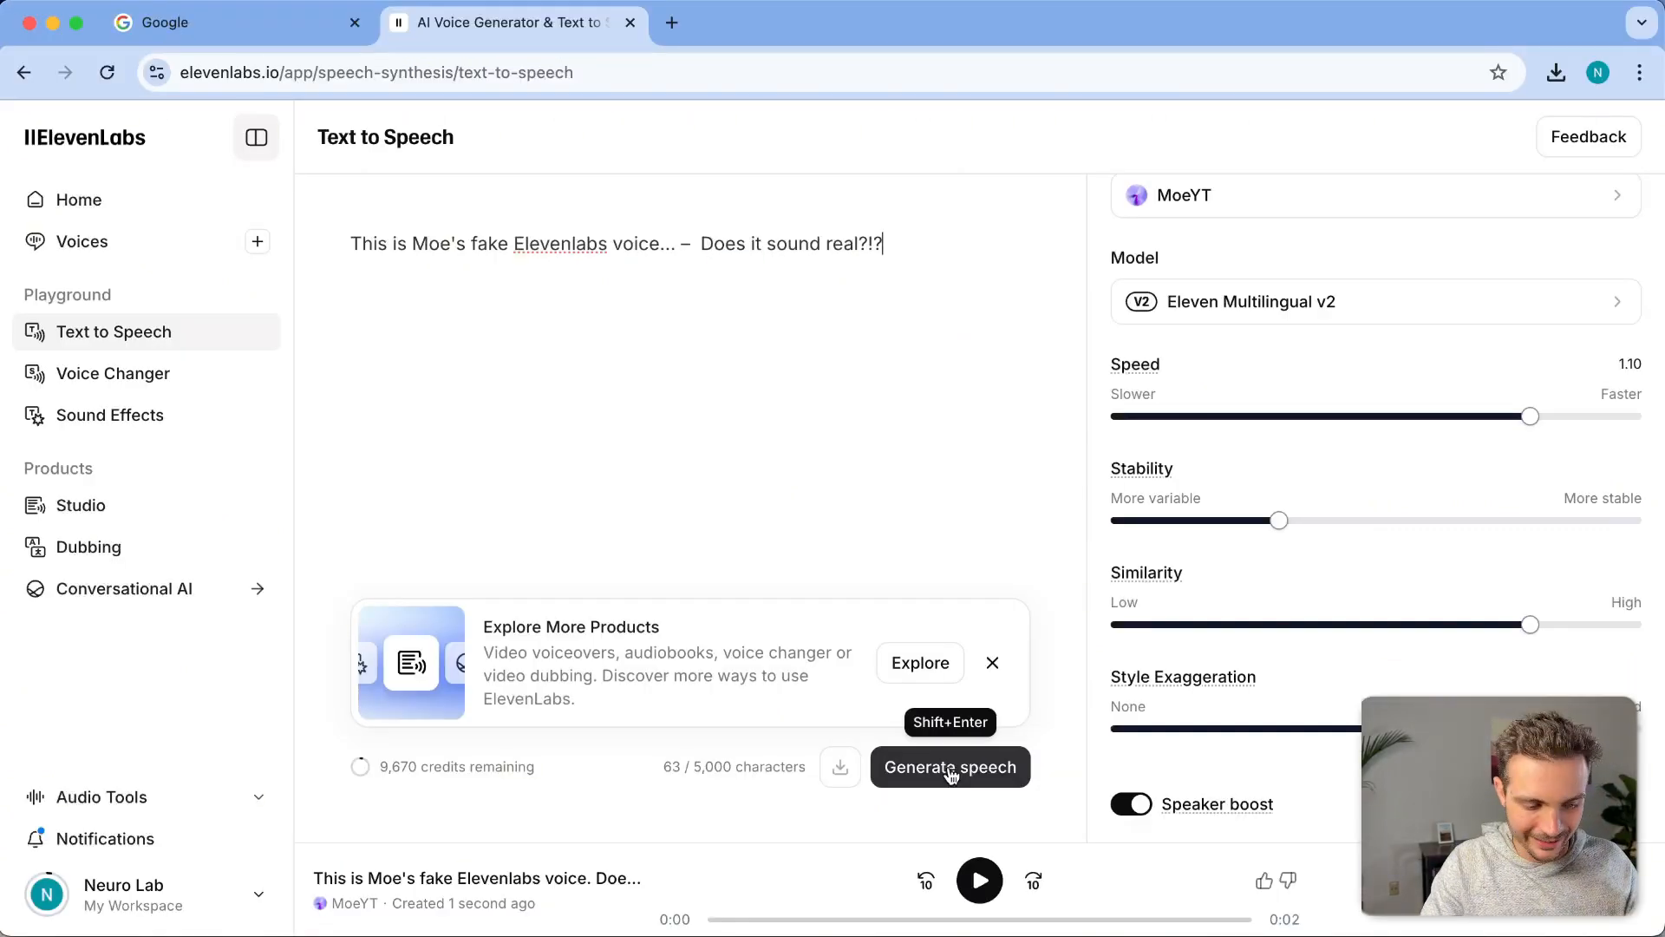
pyautogui.click(949, 767)
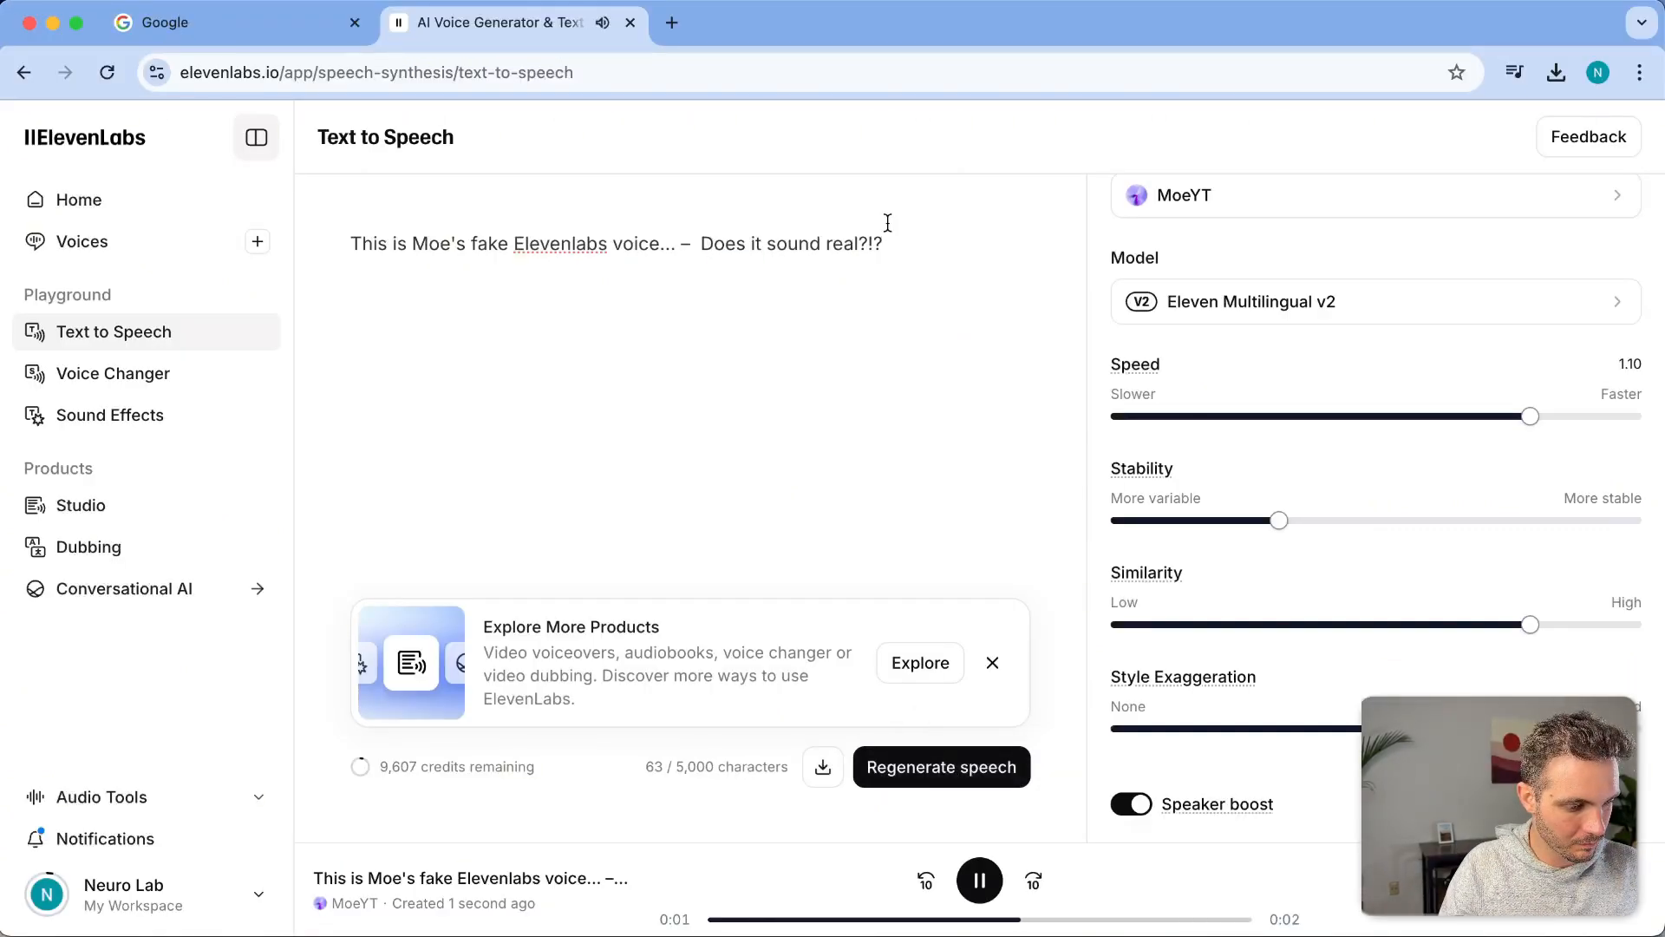
pyautogui.click(979, 881)
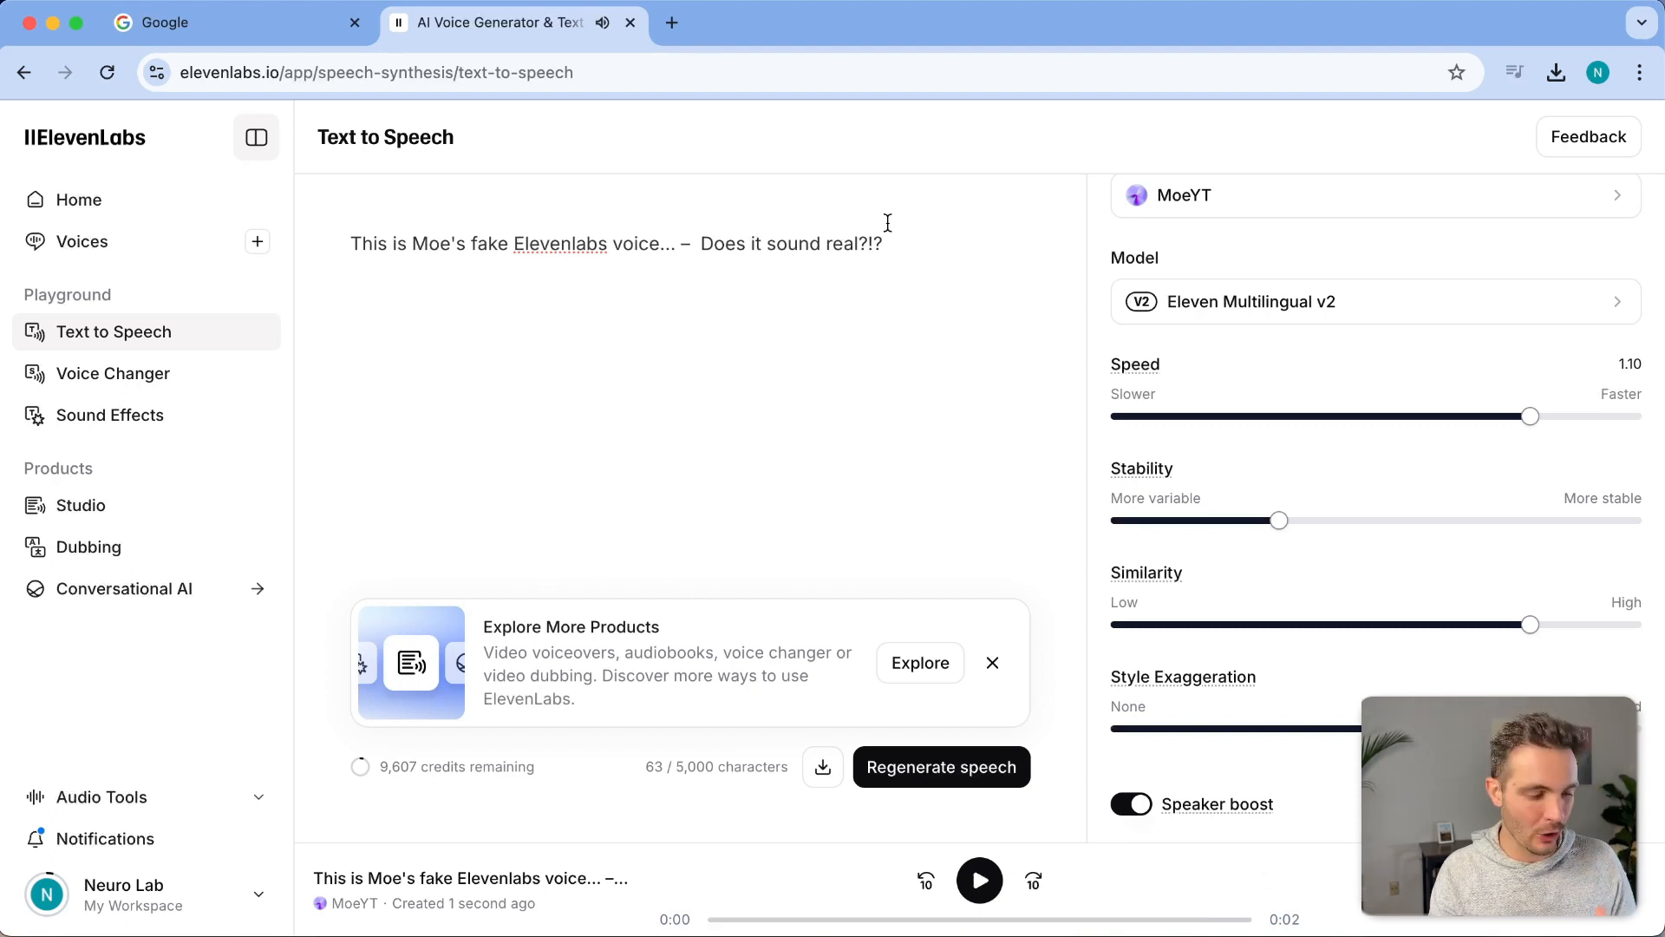
pyautogui.click(82, 241)
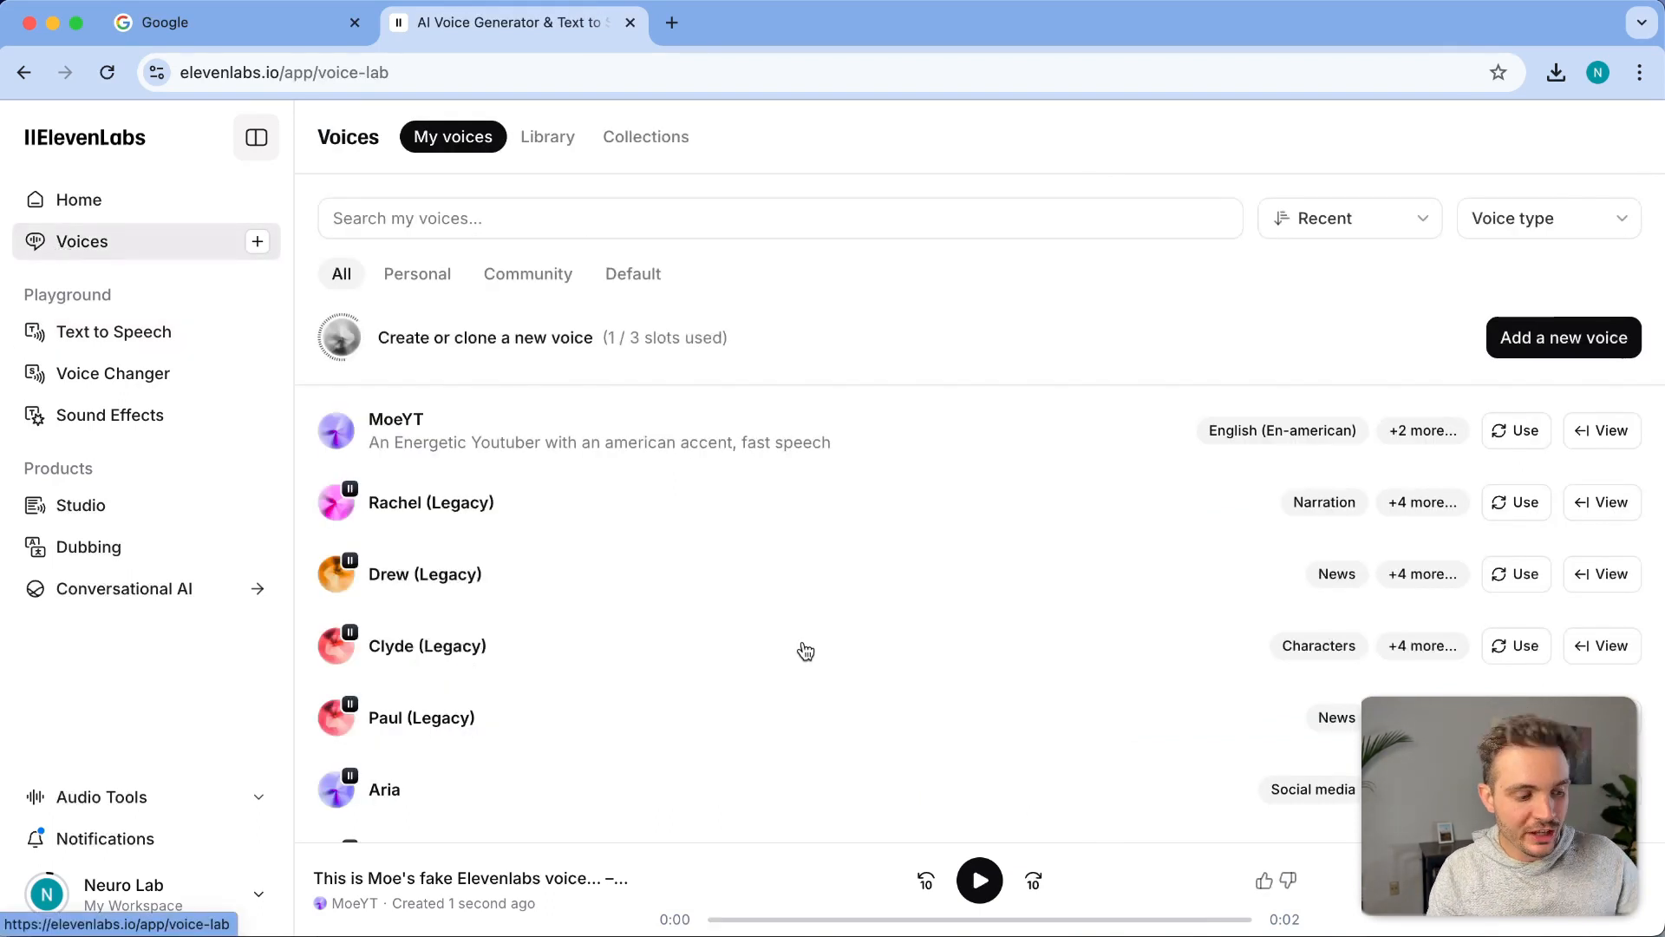
pyautogui.moveTo(523, 526)
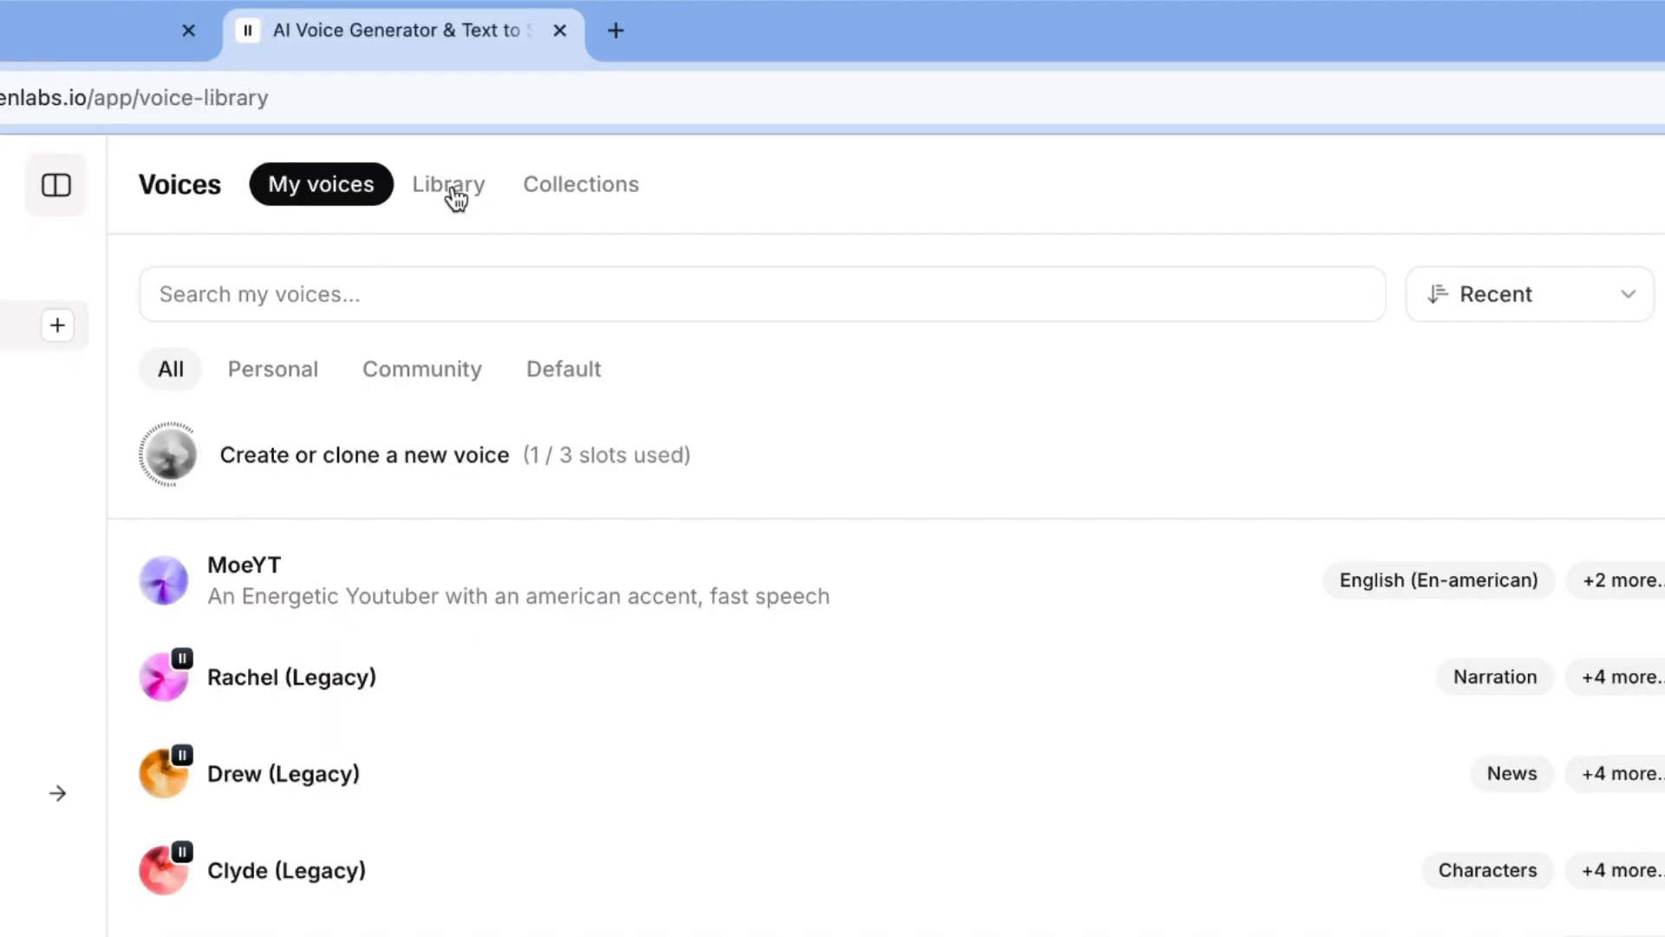
# Preview Mark - Natural Conversations in the Voice Library and add it to my voices
pyautogui.click(448, 184)
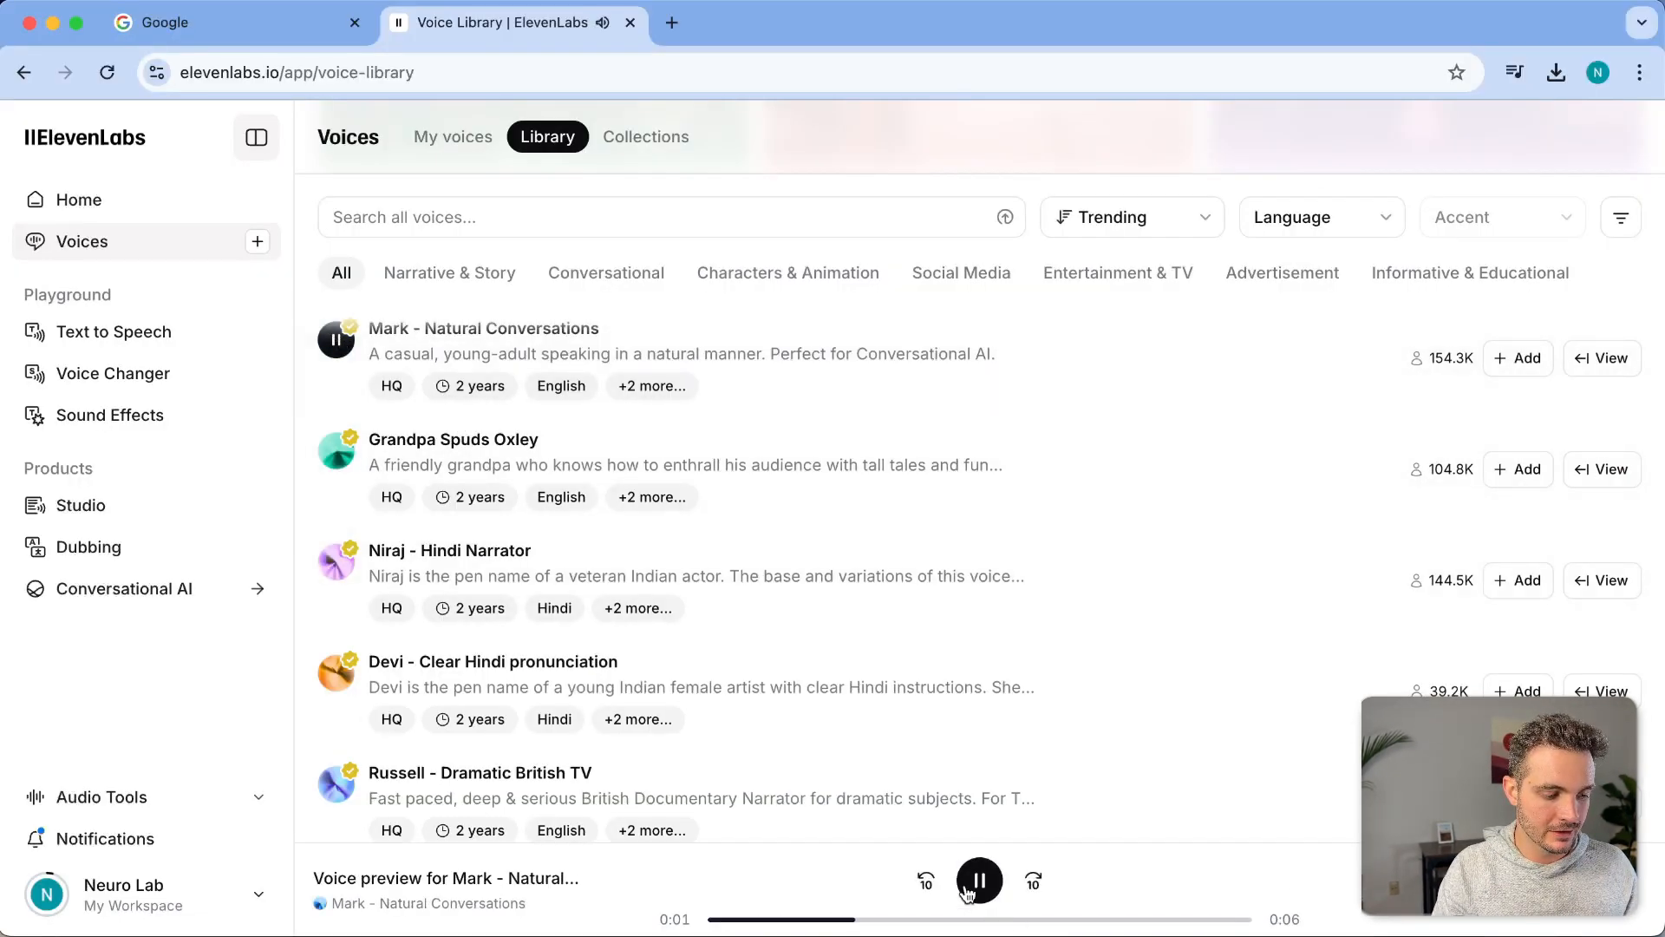
pyautogui.click(979, 881)
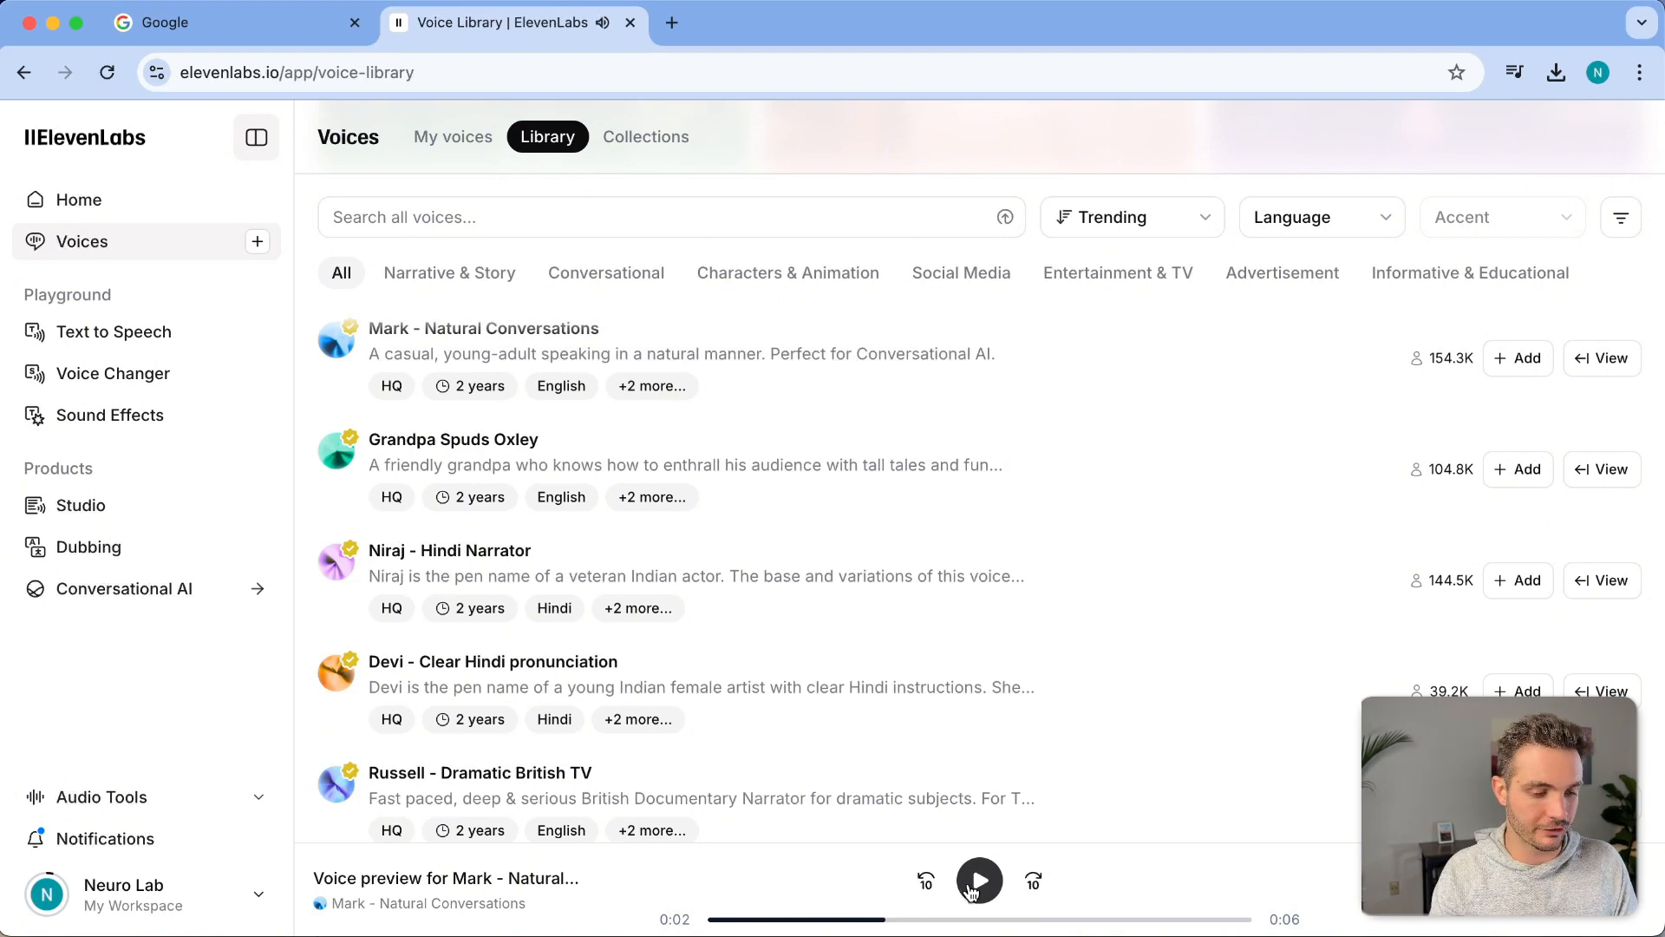
pyautogui.moveTo(1443, 366)
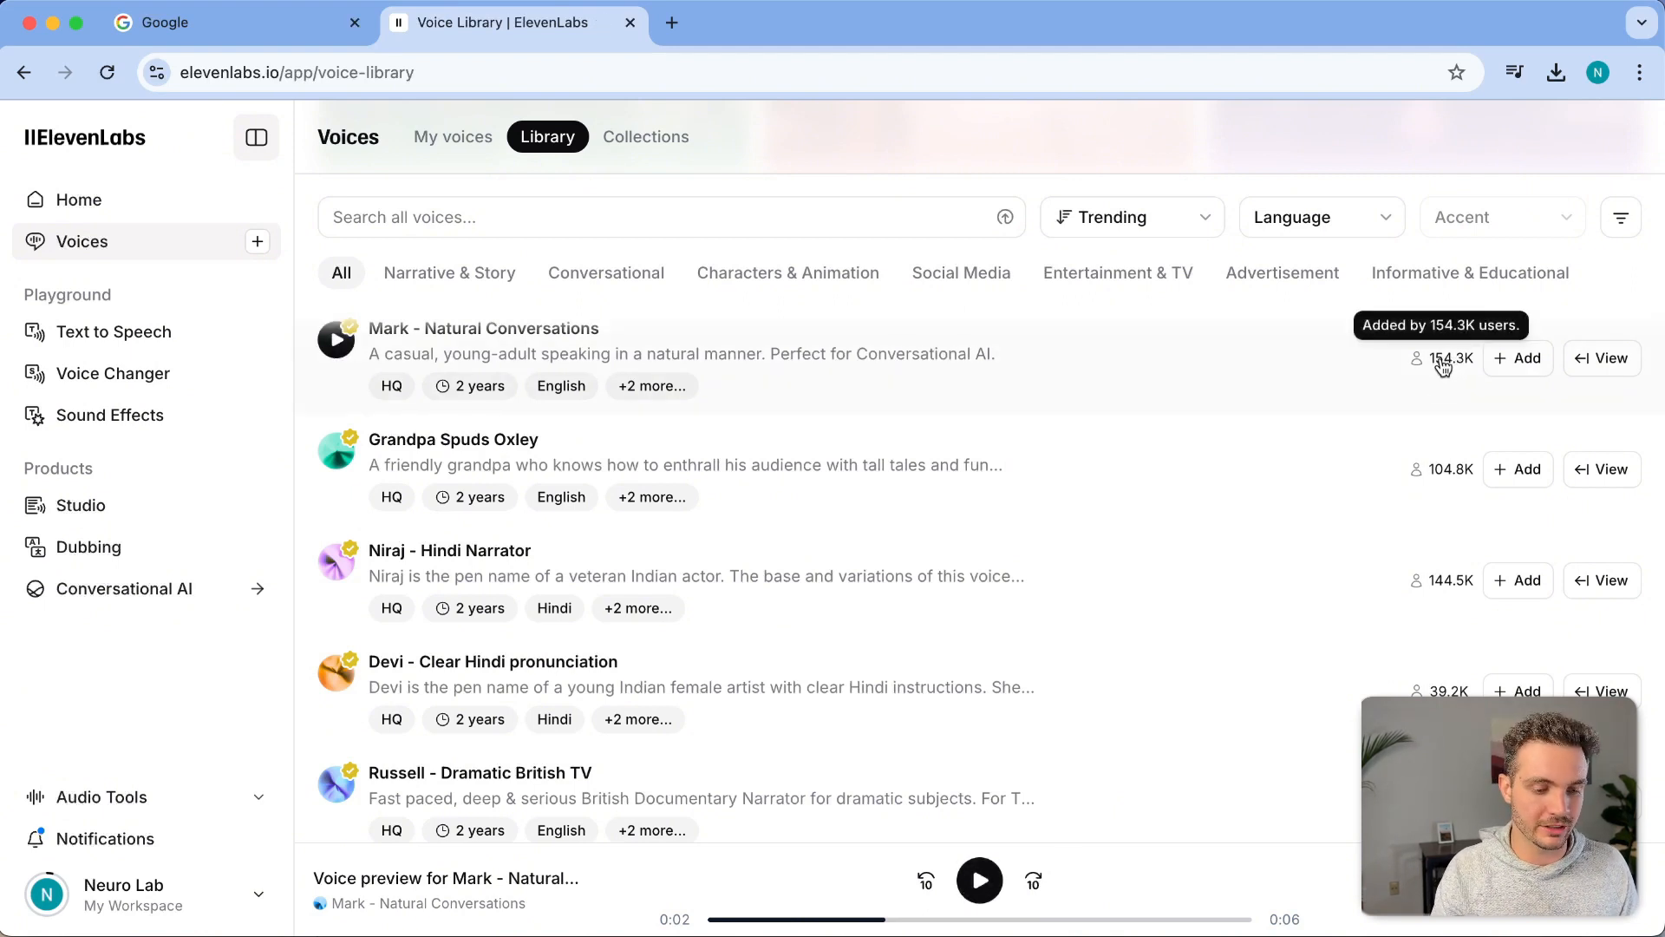
pyautogui.click(1518, 357)
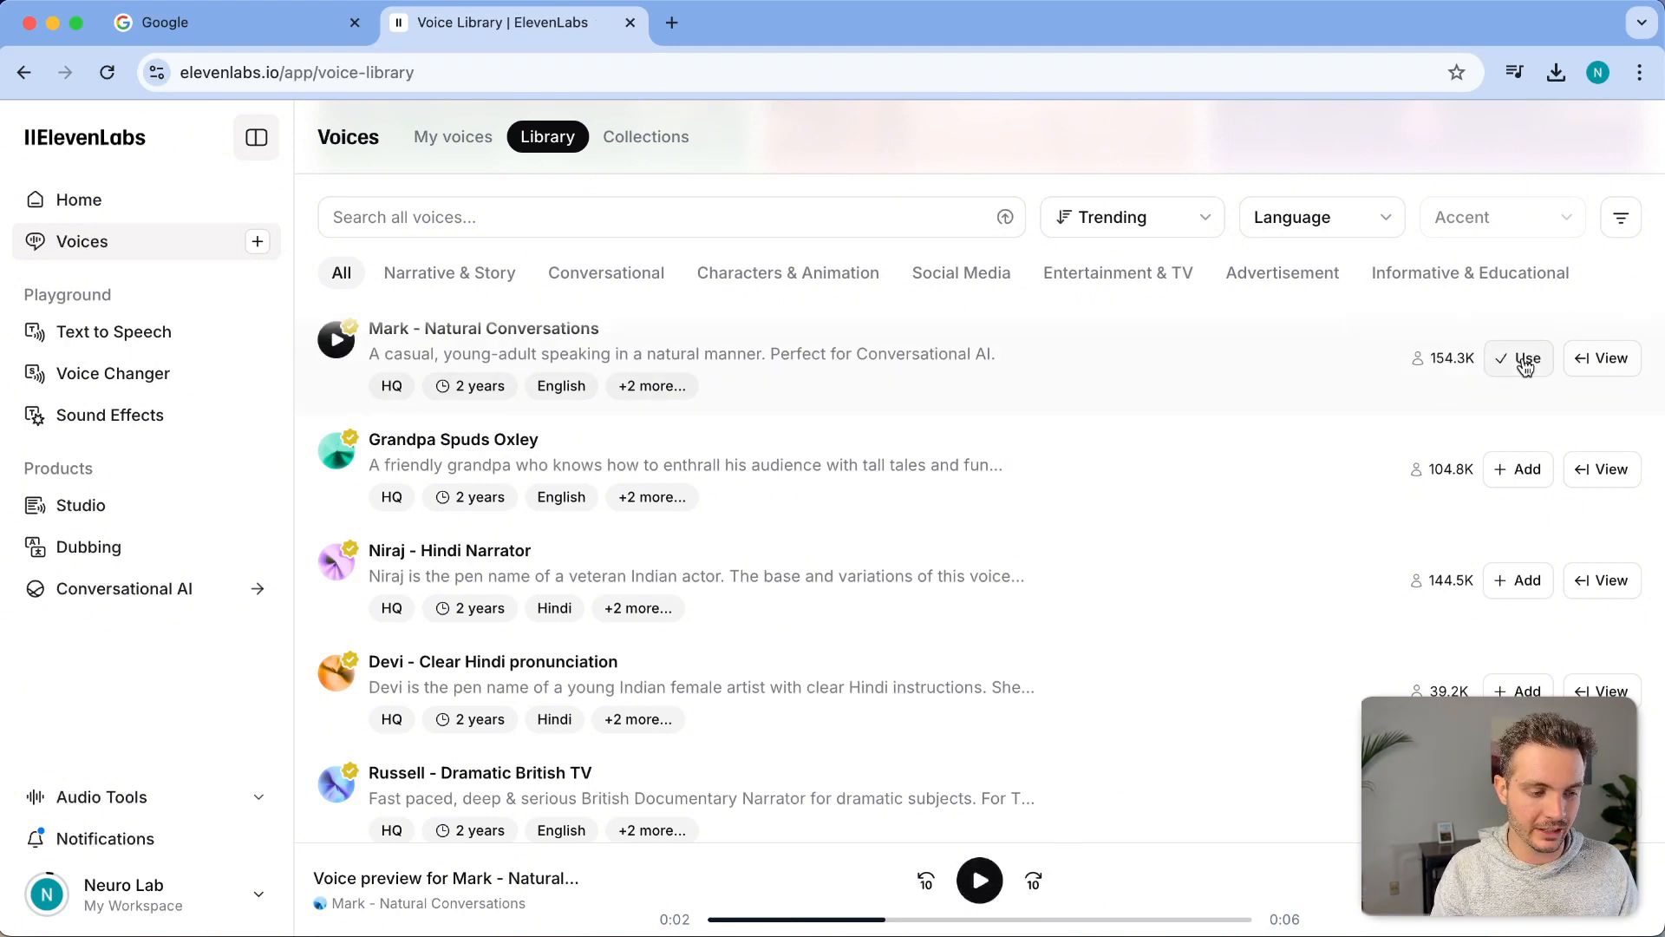
# Use Mark - Natural Conversations for Text to Speech and adjust its speed to 1.07
pyautogui.click(1526, 357)
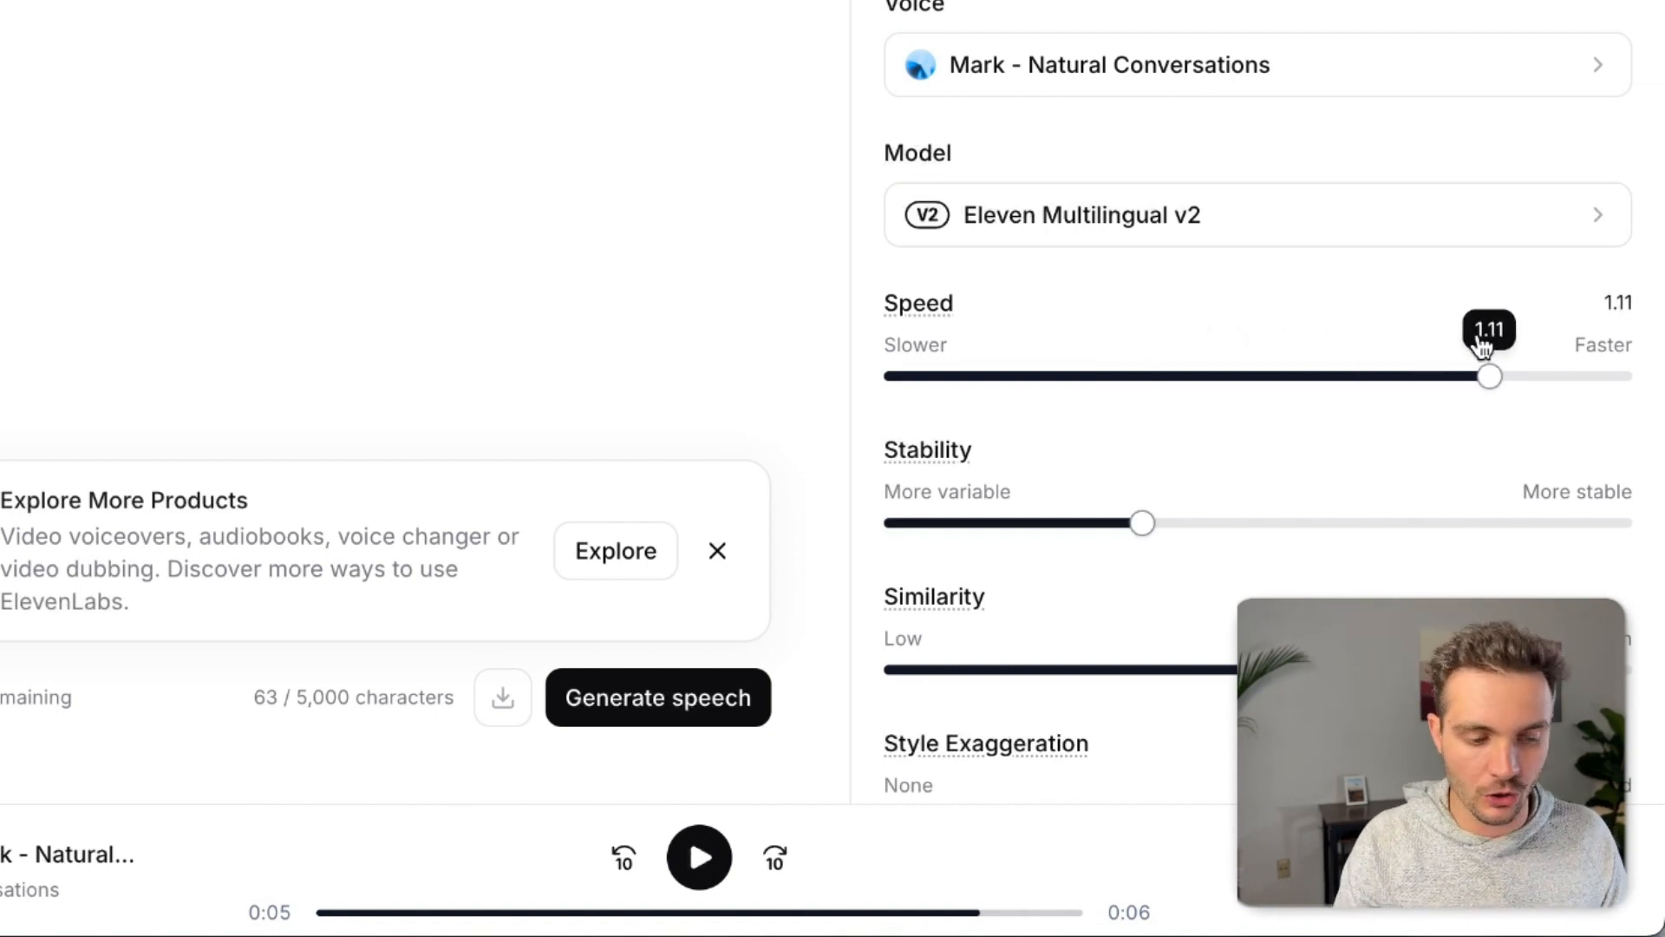
pyautogui.scroll(-3)
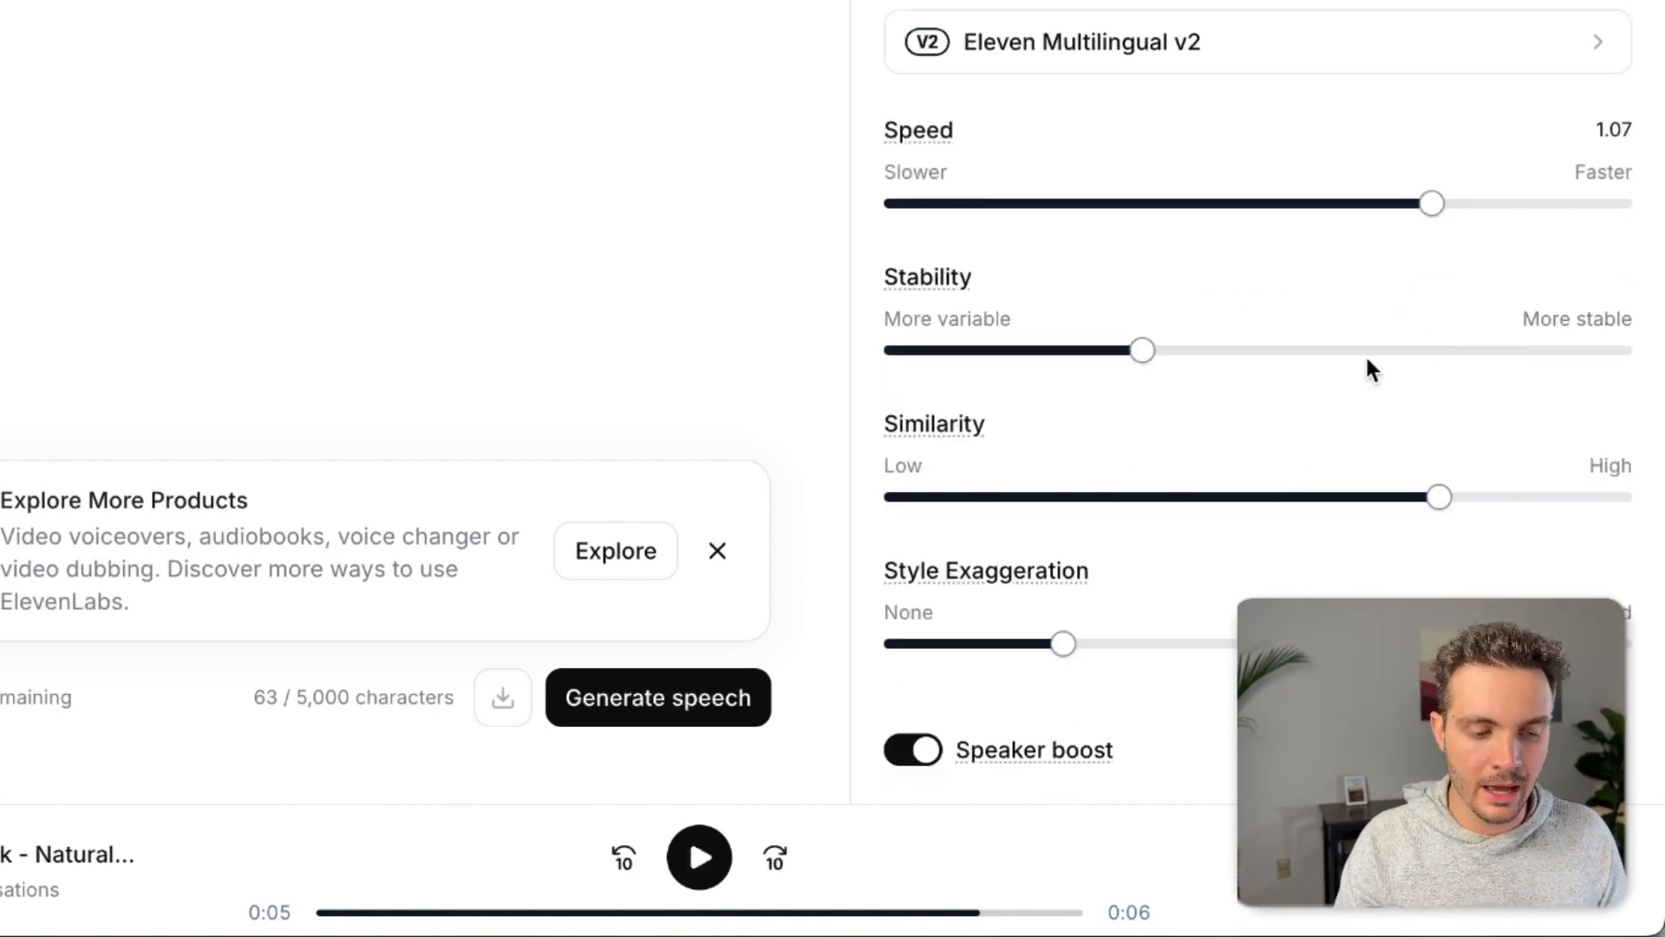